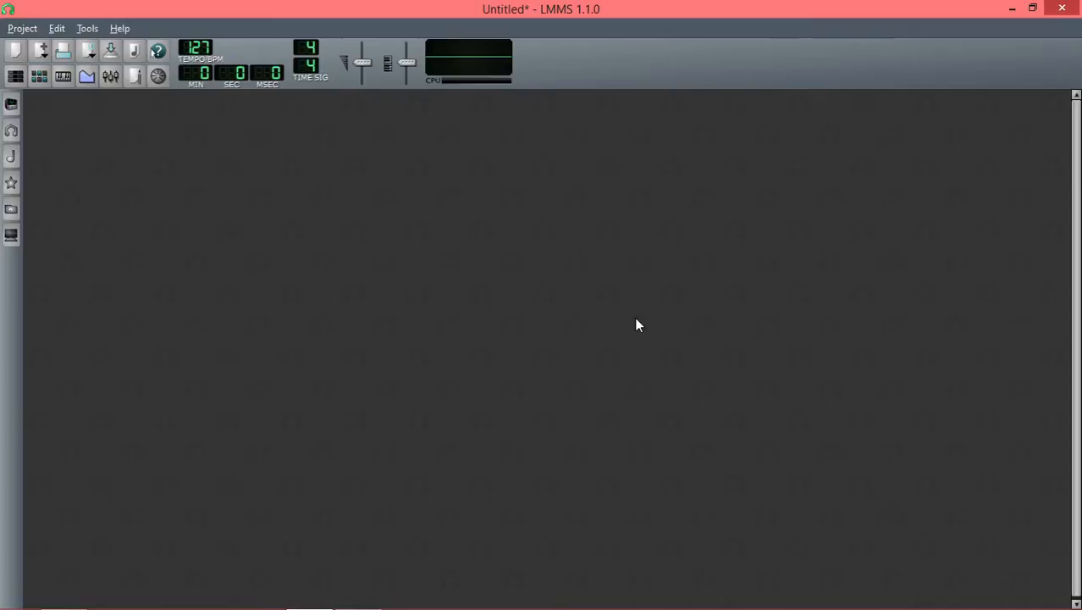
{"action": "mouse_move", "coordinate": [296, 250]}
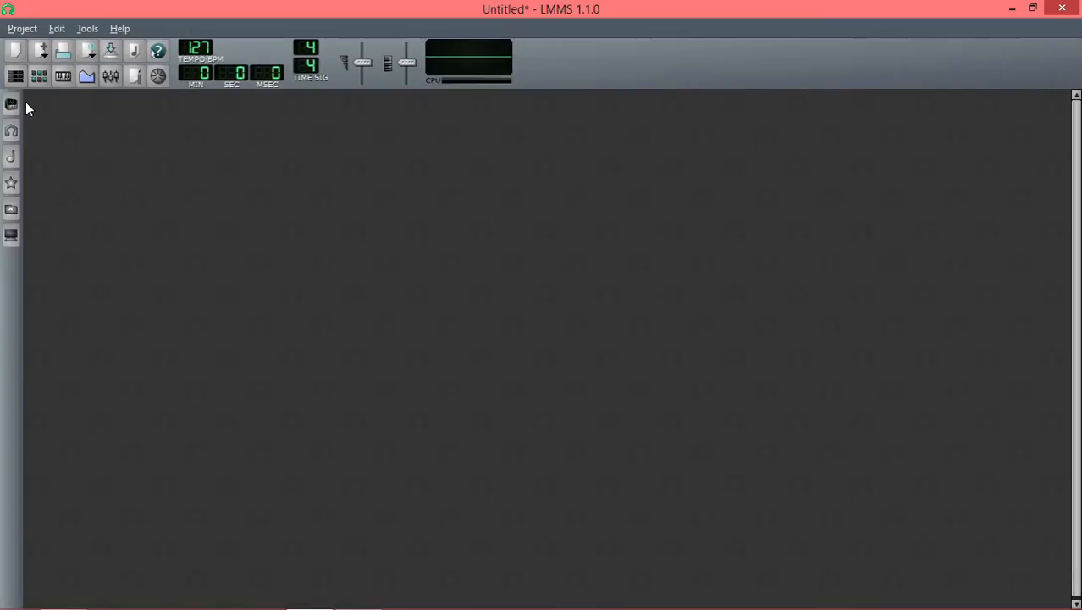
{"action": "mouse_move", "coordinate": [36, 96]}
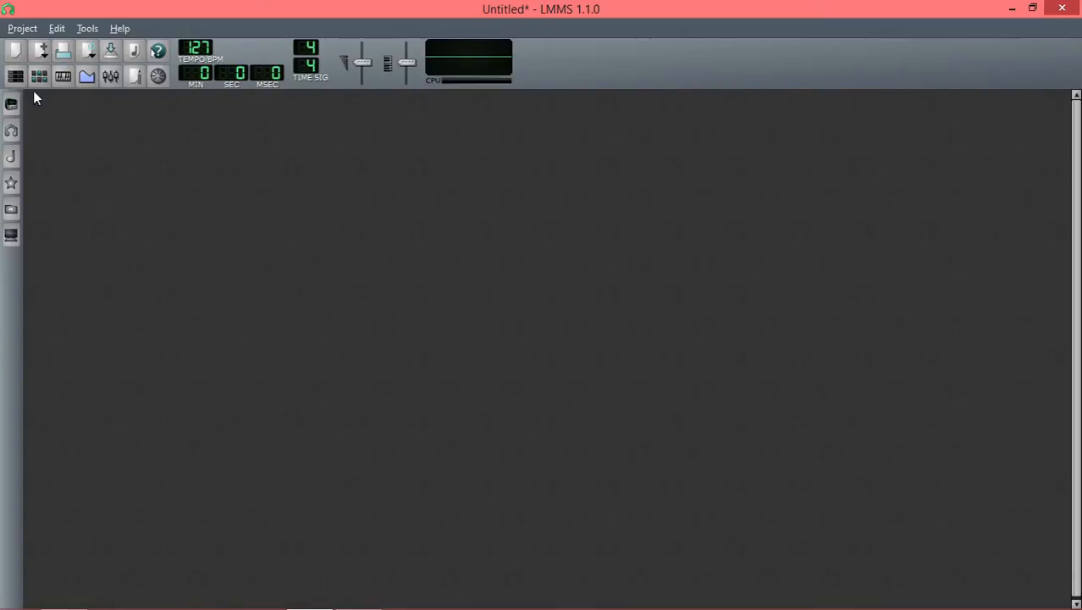
{"action": "mouse_move", "coordinate": [216, 156]}
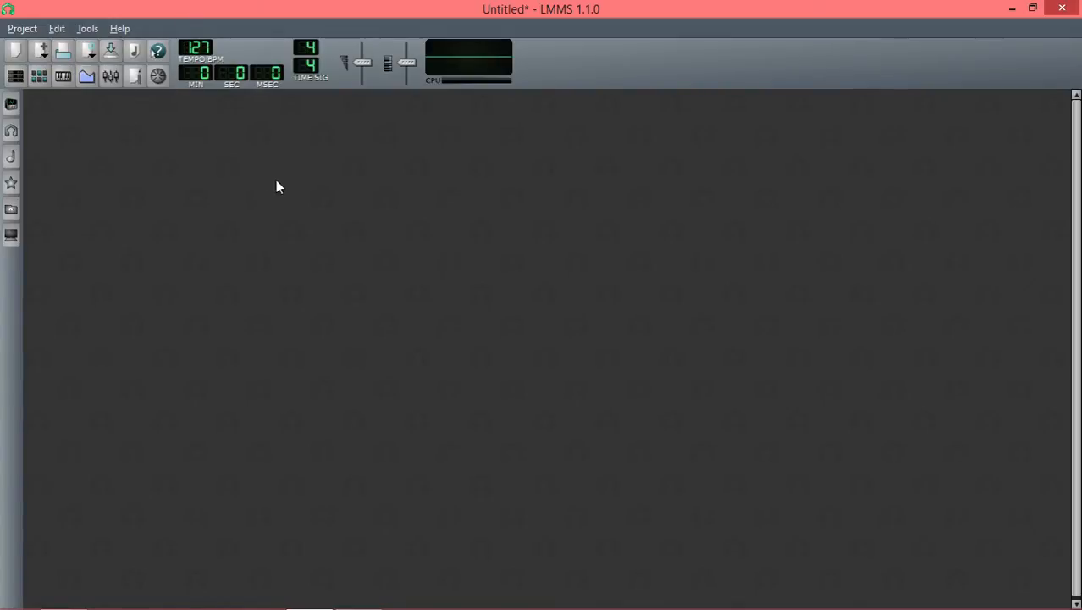
{"action": "mouse_move", "coordinate": [274, 177]}
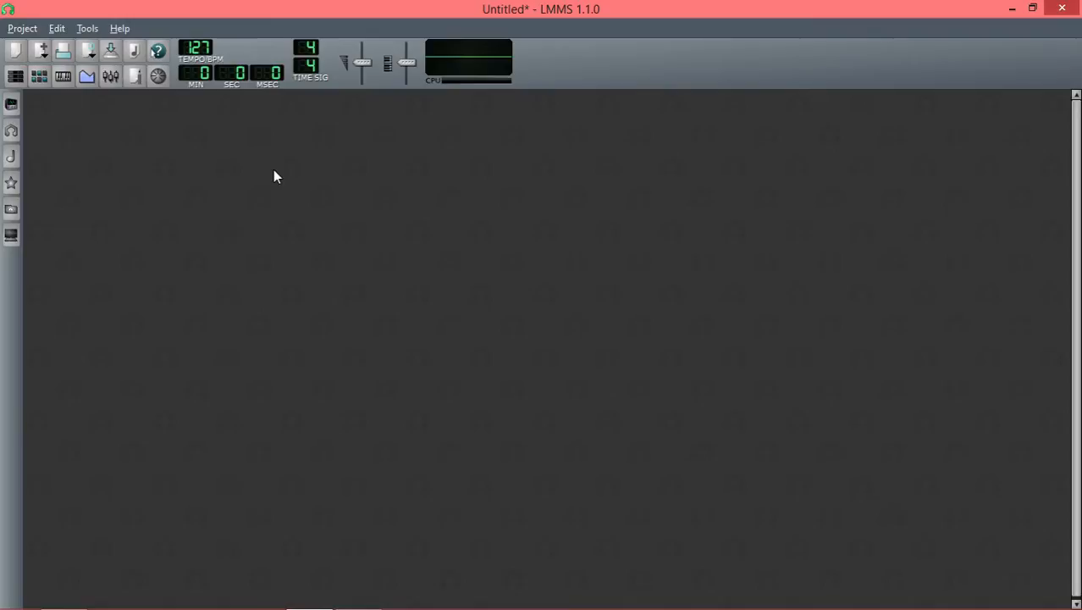
{"action": "mouse_move", "coordinate": [282, 172]}
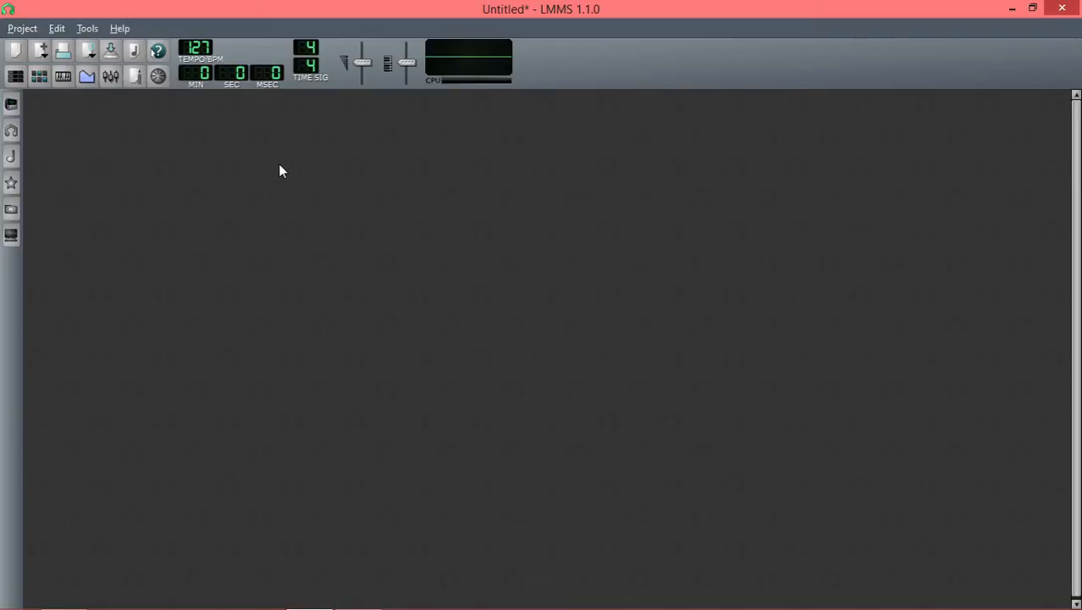
{"action": "mouse_move", "coordinate": [132, 119]}
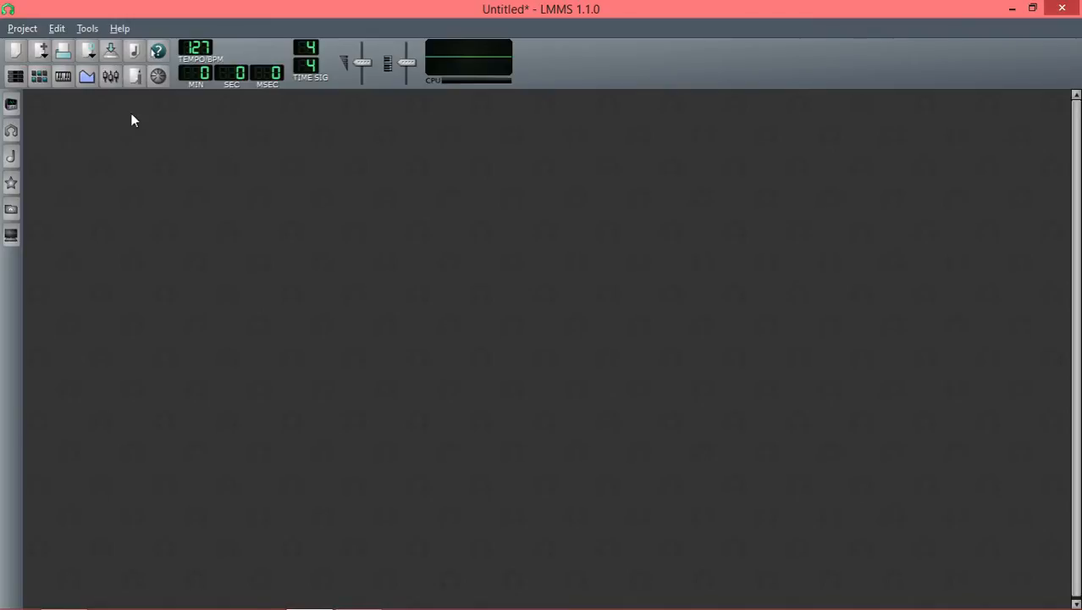
Step: In Edit > Settings audio page, review Dummy/PortAudio/SDL and keep SDL as the audio interface
{"action": "left_click", "coordinate": [88, 28]}
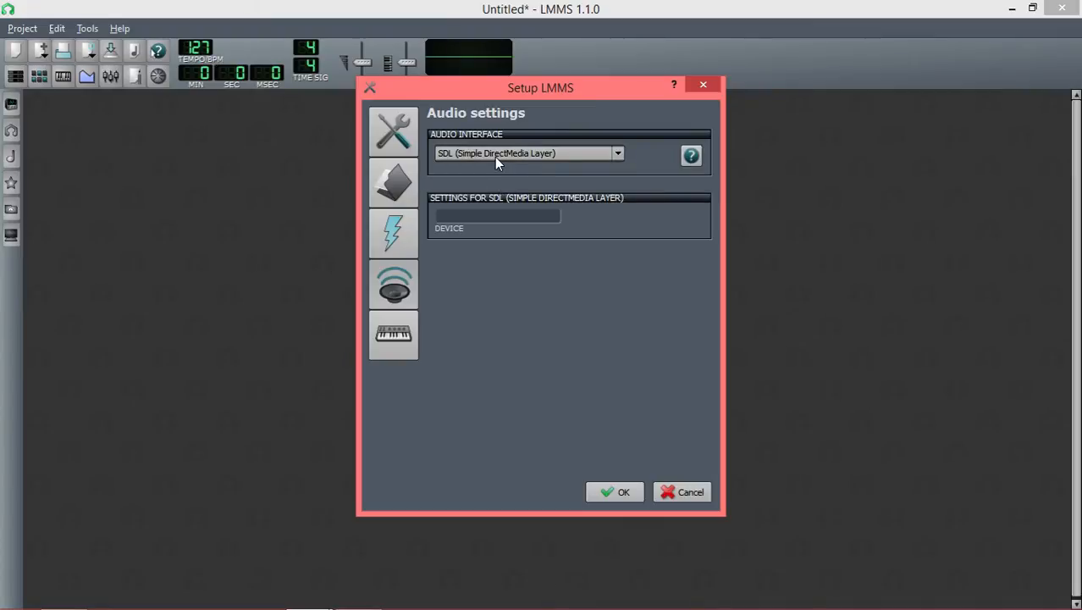
{"action": "left_click", "coordinate": [530, 153]}
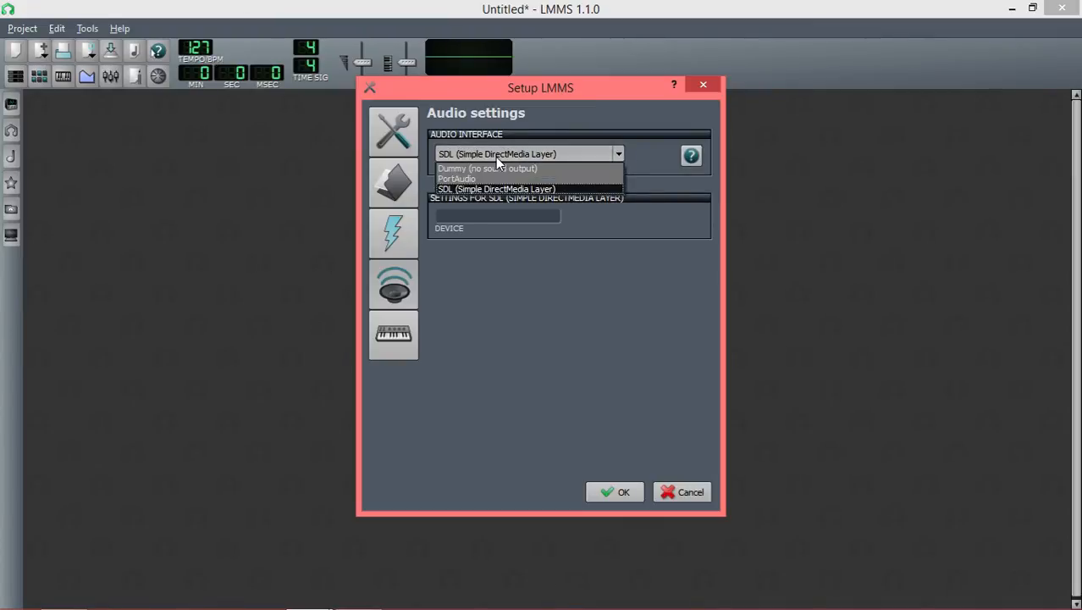
{"action": "left_click", "coordinate": [496, 189]}
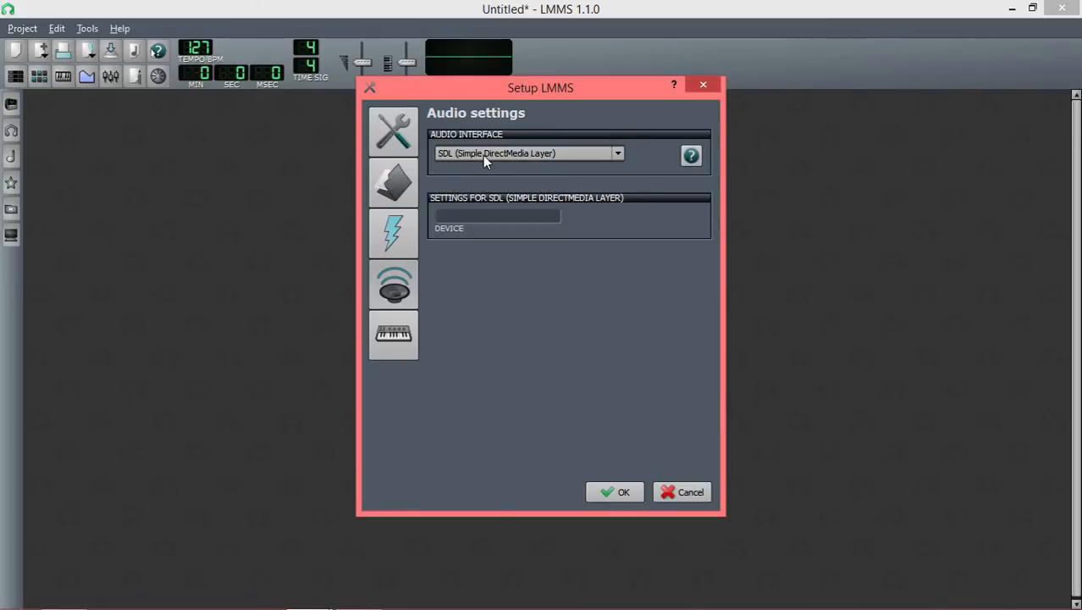
{"action": "left_click", "coordinate": [529, 154]}
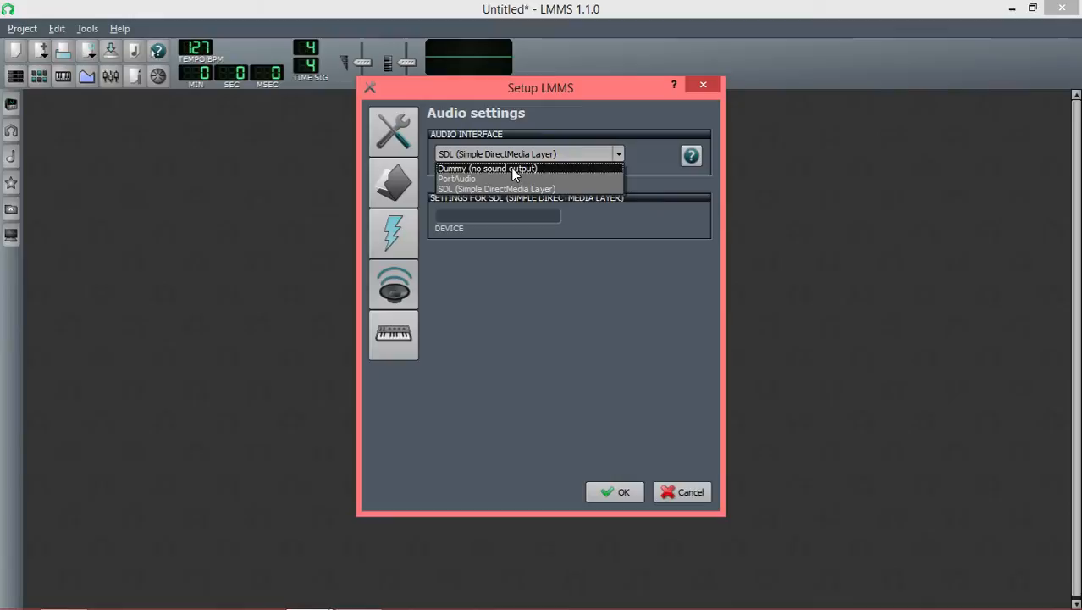
{"action": "mouse_move", "coordinate": [510, 196]}
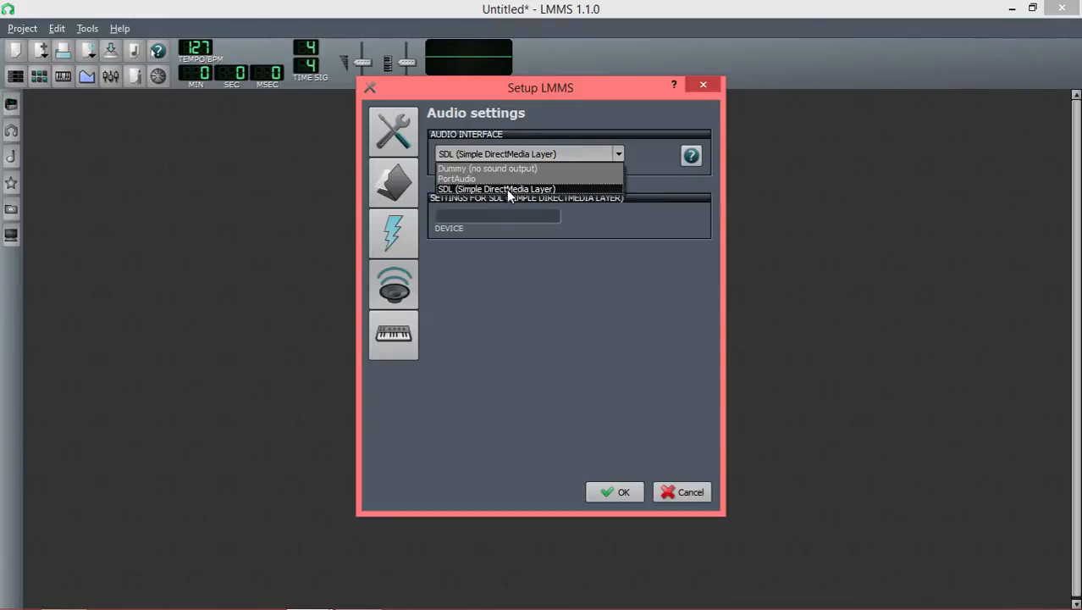
{"action": "left_click", "coordinate": [496, 188]}
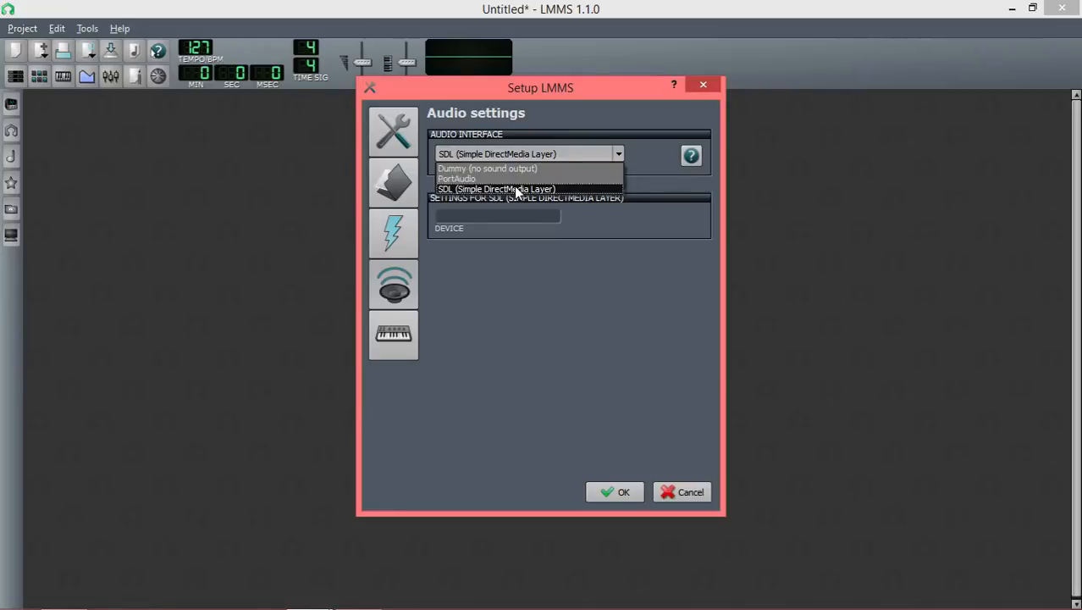
{"action": "left_click", "coordinate": [496, 188]}
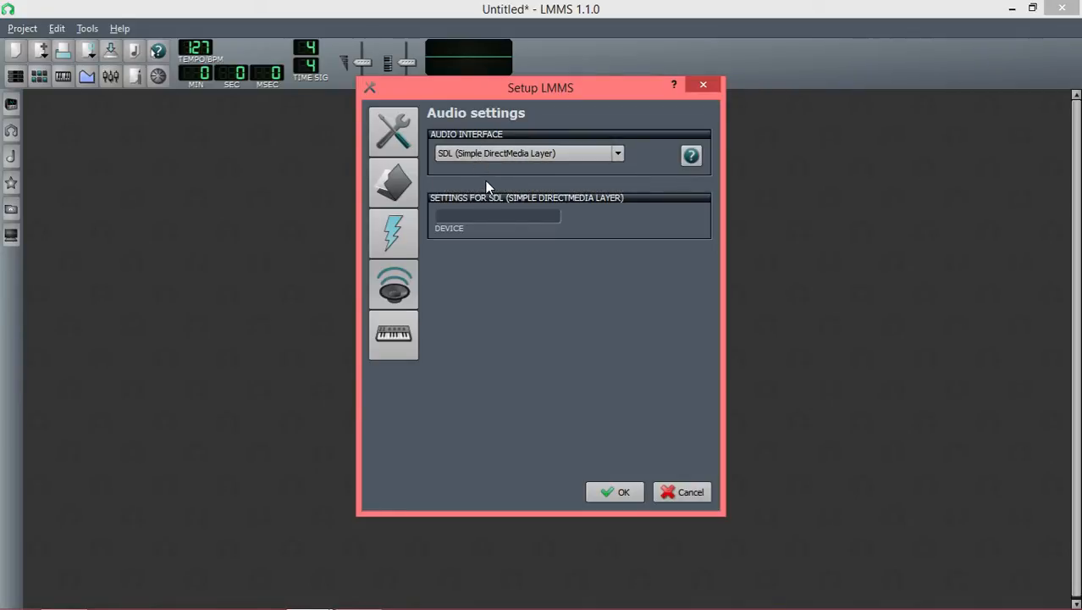
{"action": "mouse_move", "coordinate": [476, 237]}
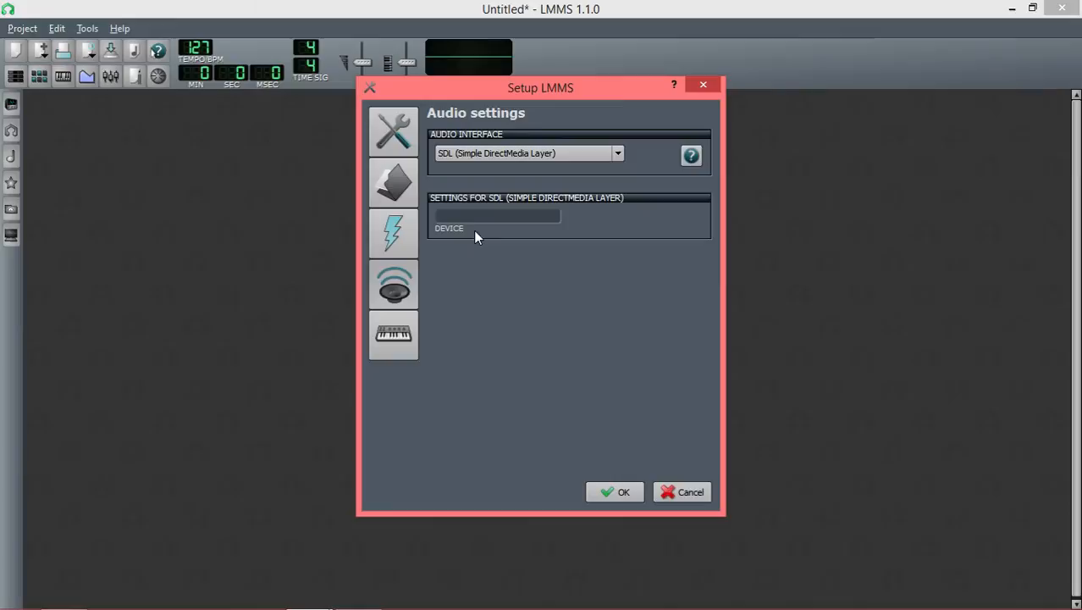
{"action": "mouse_move", "coordinate": [491, 222]}
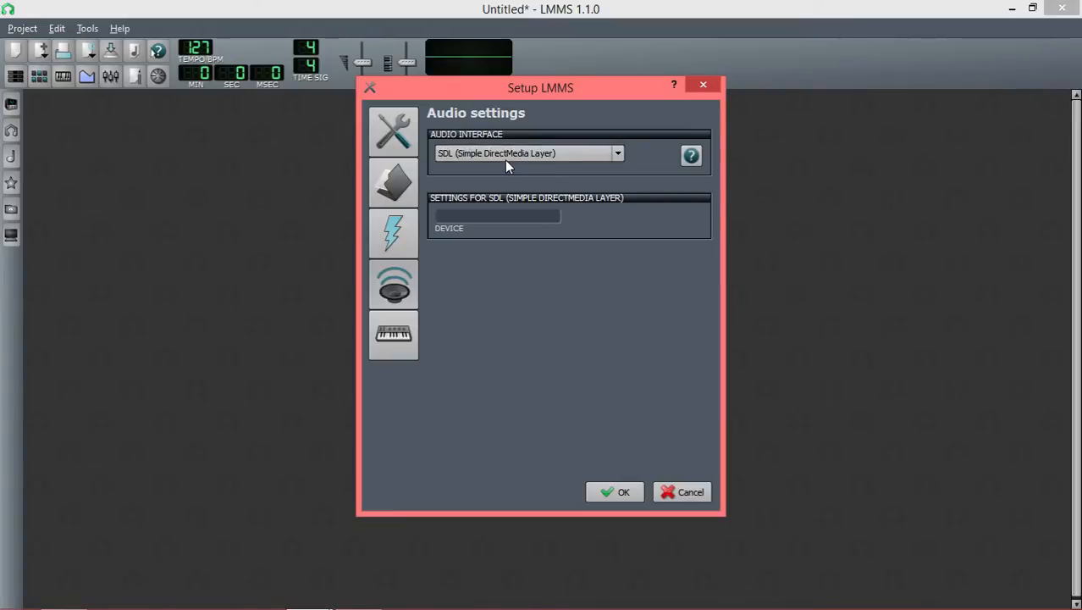
{"action": "mouse_move", "coordinate": [499, 188]}
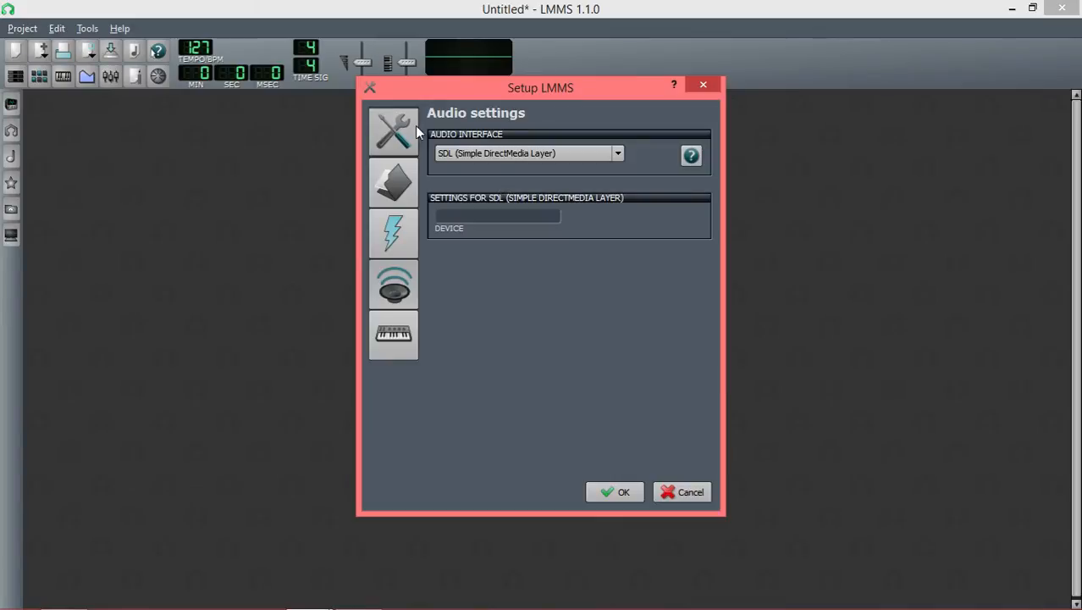
Step: Switch the Setup dialog to the General settings page showing the 256-frame buffer
{"action": "left_click", "coordinate": [393, 132]}
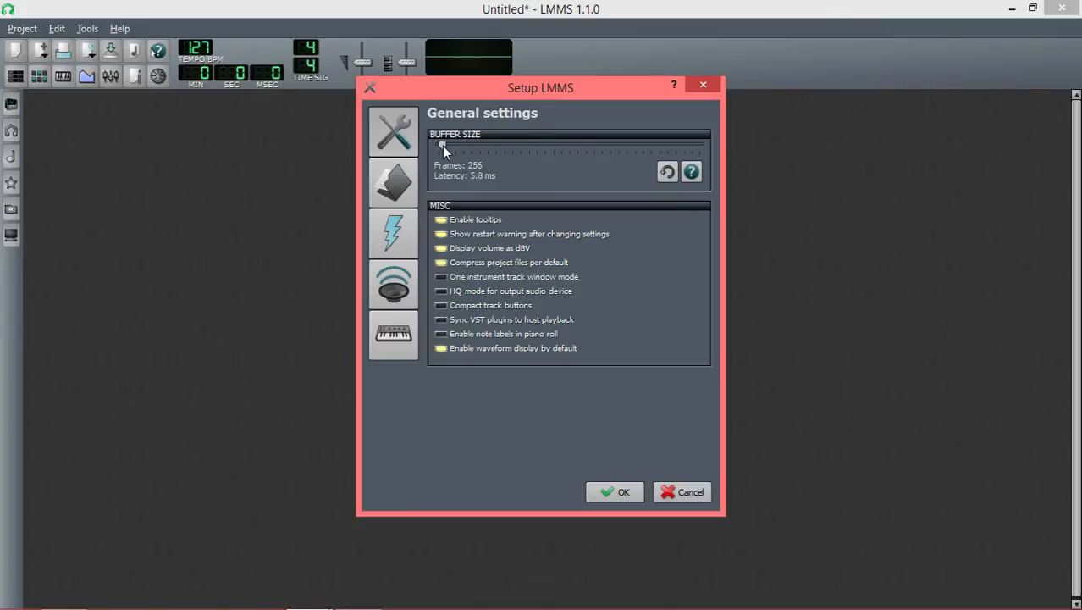
{"action": "mouse_move", "coordinate": [457, 148]}
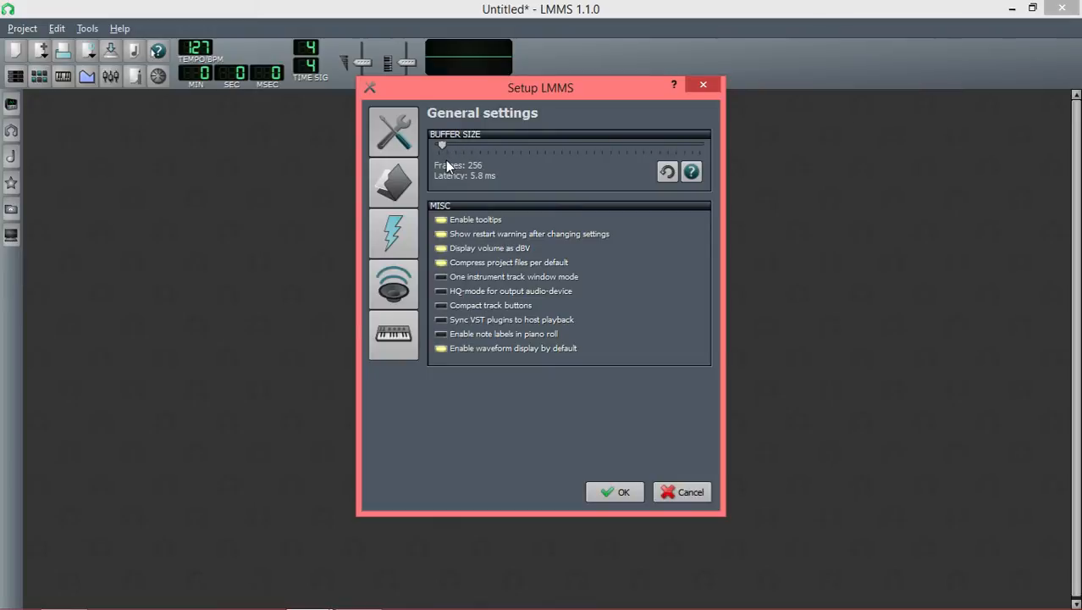
{"action": "mouse_move", "coordinate": [449, 90]}
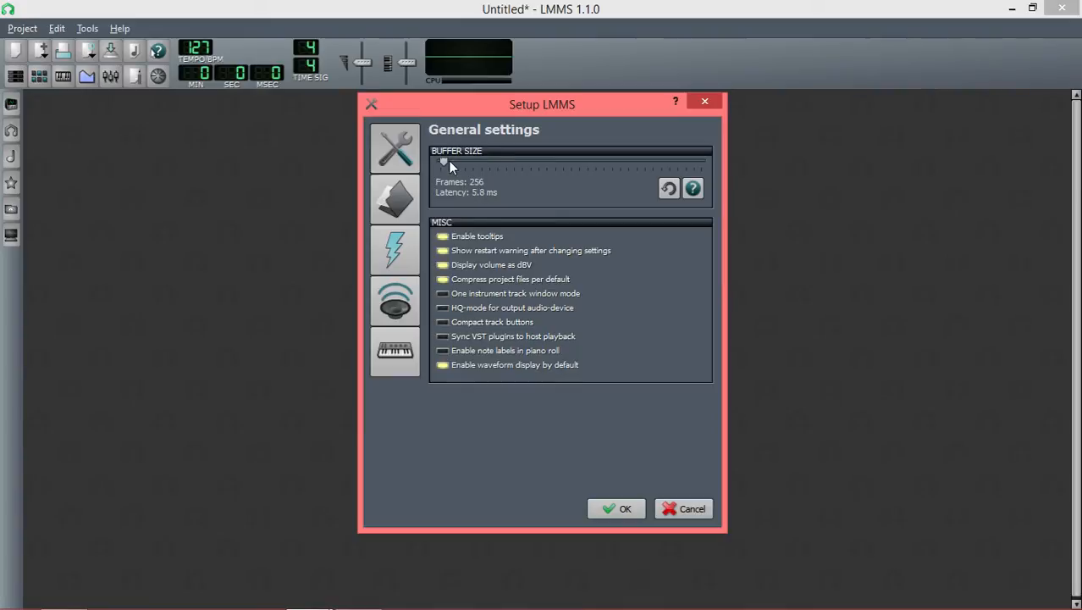
Step: Try buffer sizes from 16384 down to 64 frames, then set 256 frames (5.8 ms)
{"action": "left_click_drag", "start_coordinate": [443, 162], "coordinate": [700, 162]}
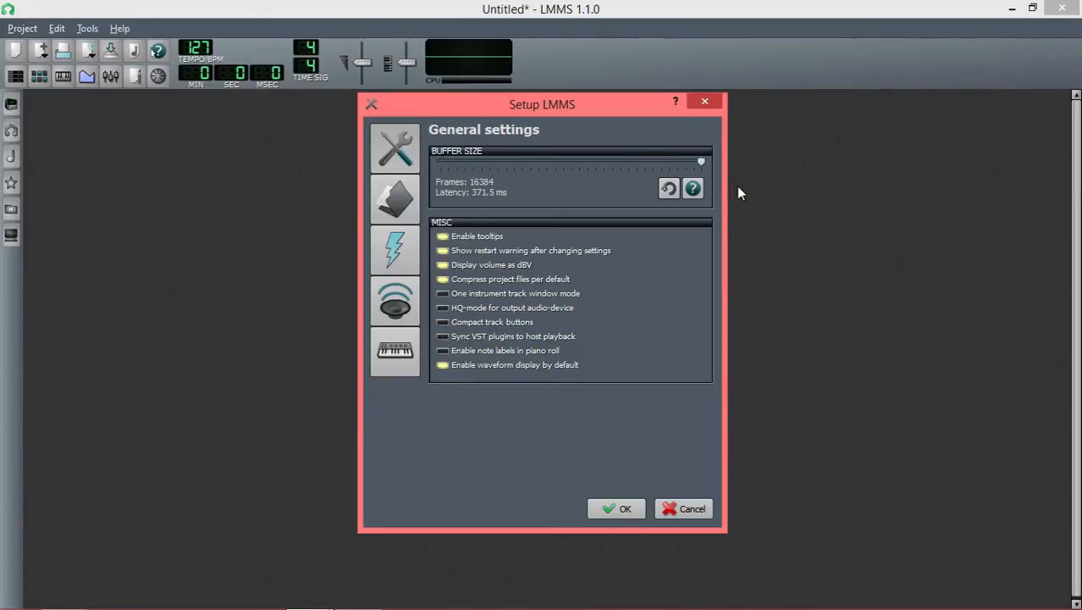
{"action": "mouse_move", "coordinate": [735, 196]}
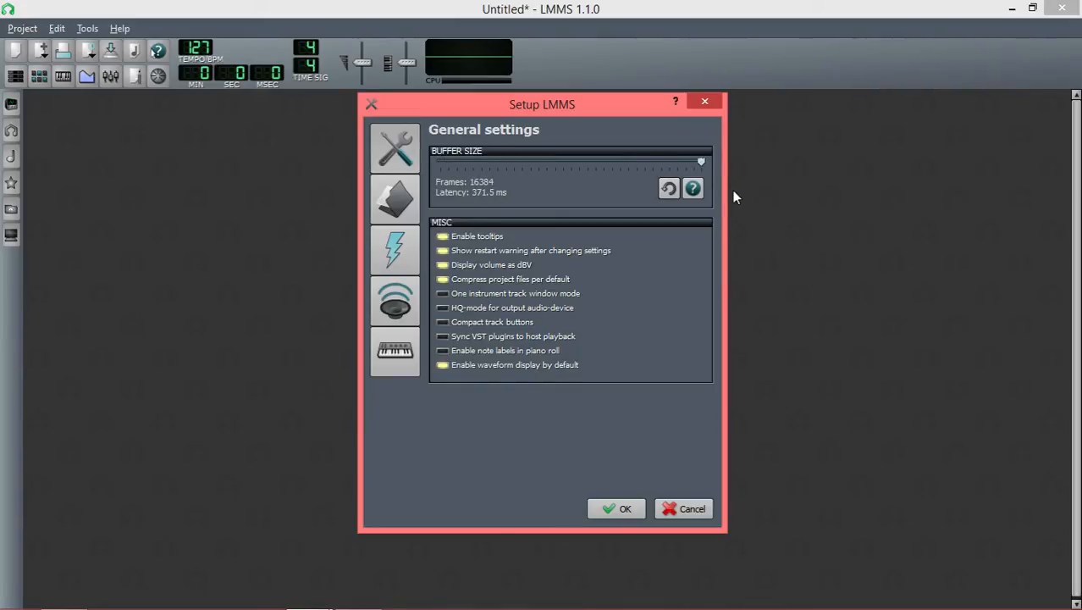
{"action": "left_click_drag", "start_coordinate": [701, 161], "coordinate": [441, 161]}
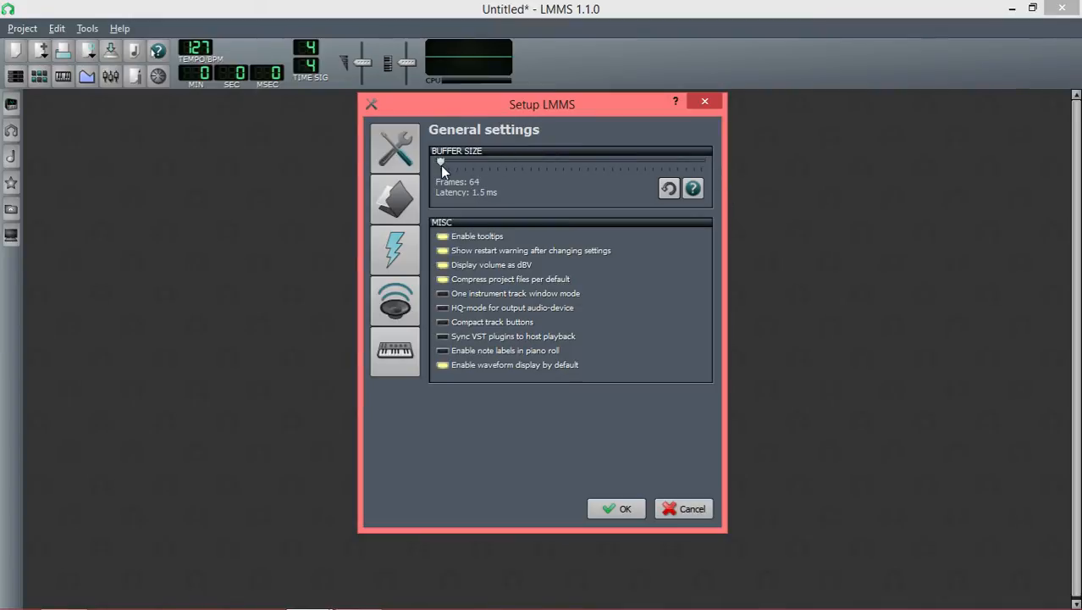
{"action": "left_click_drag", "start_coordinate": [440, 162], "coordinate": [448, 162]}
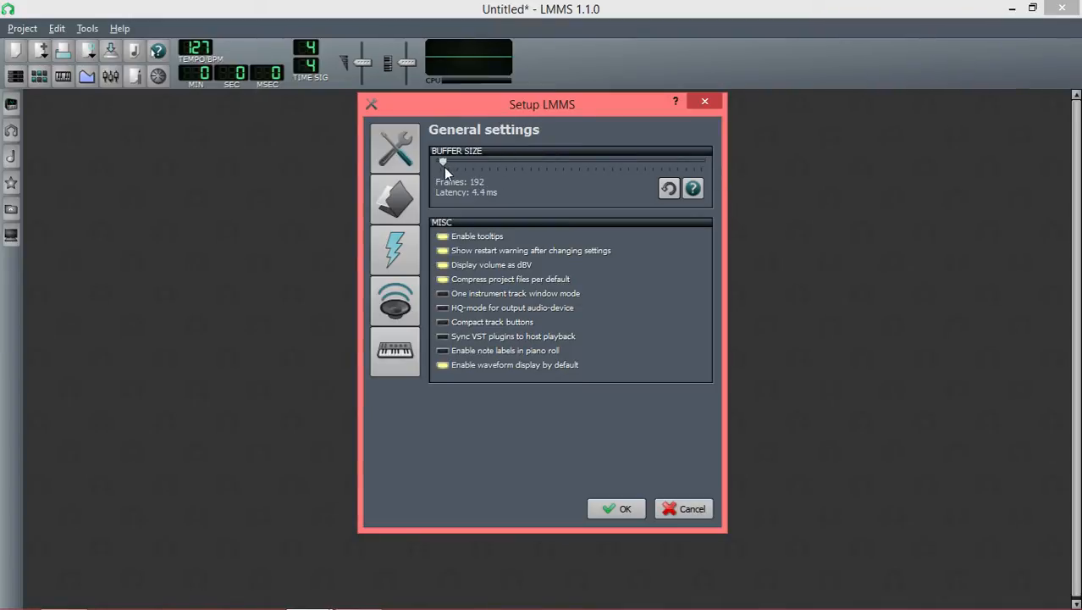
{"action": "left_click_drag", "start_coordinate": [443, 162], "coordinate": [504, 162]}
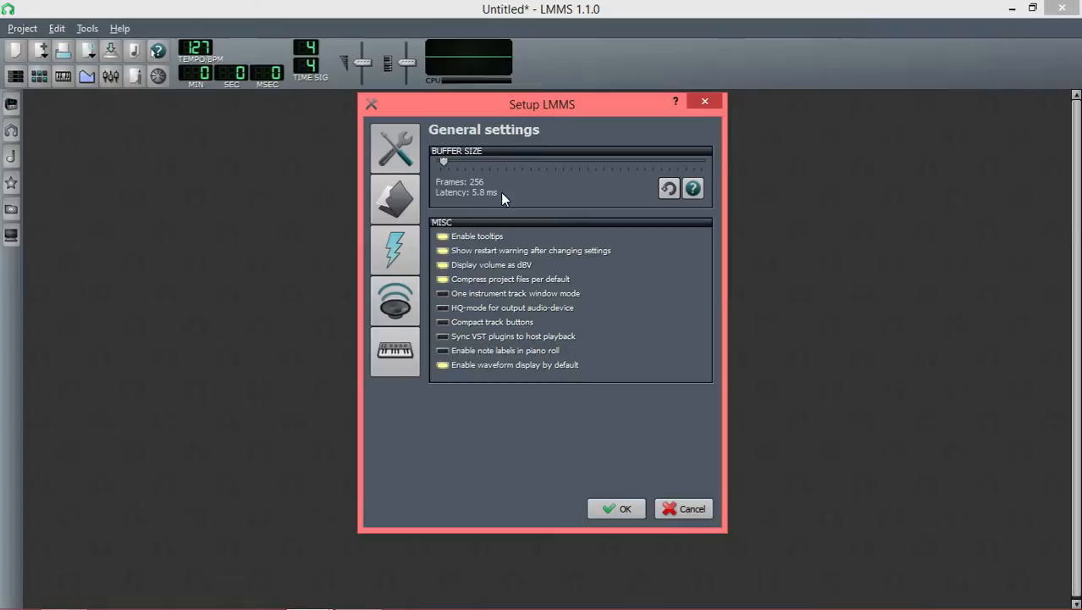
{"action": "mouse_move", "coordinate": [464, 201]}
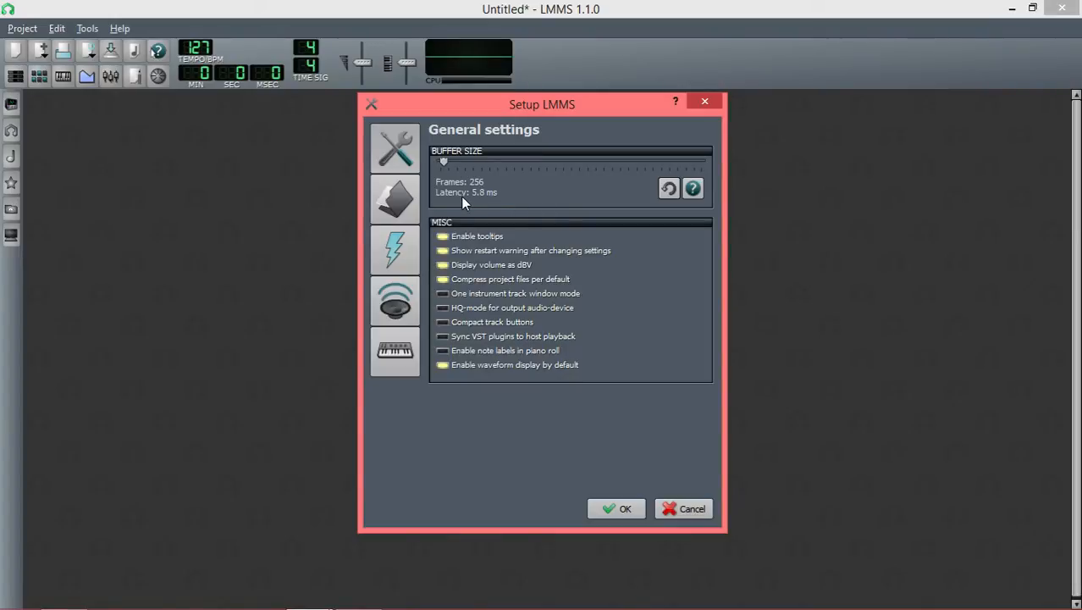
{"action": "mouse_move", "coordinate": [487, 203]}
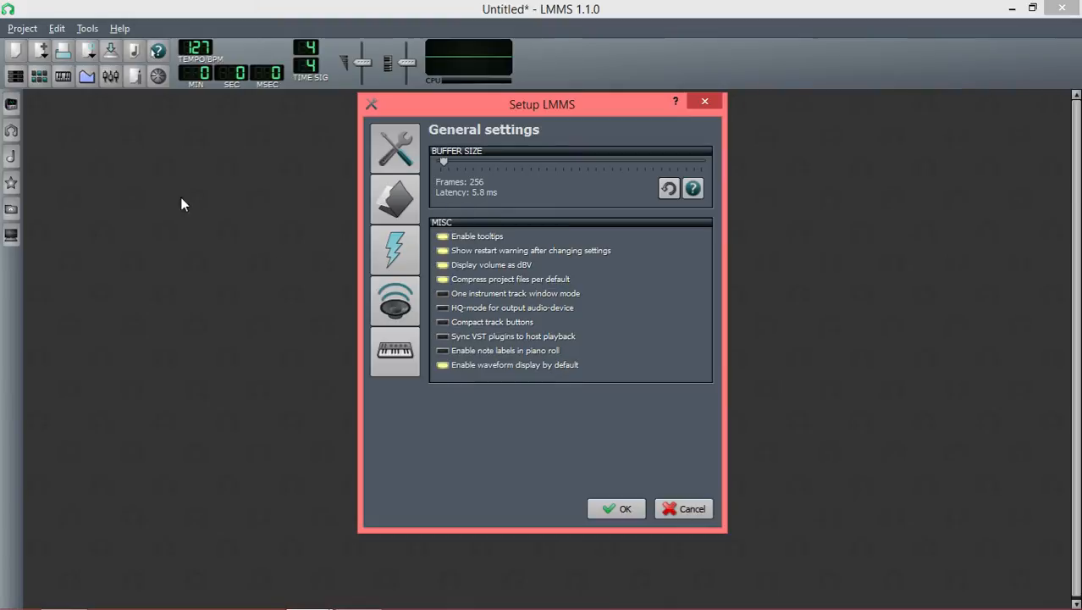
{"action": "mouse_move", "coordinate": [652, 152]}
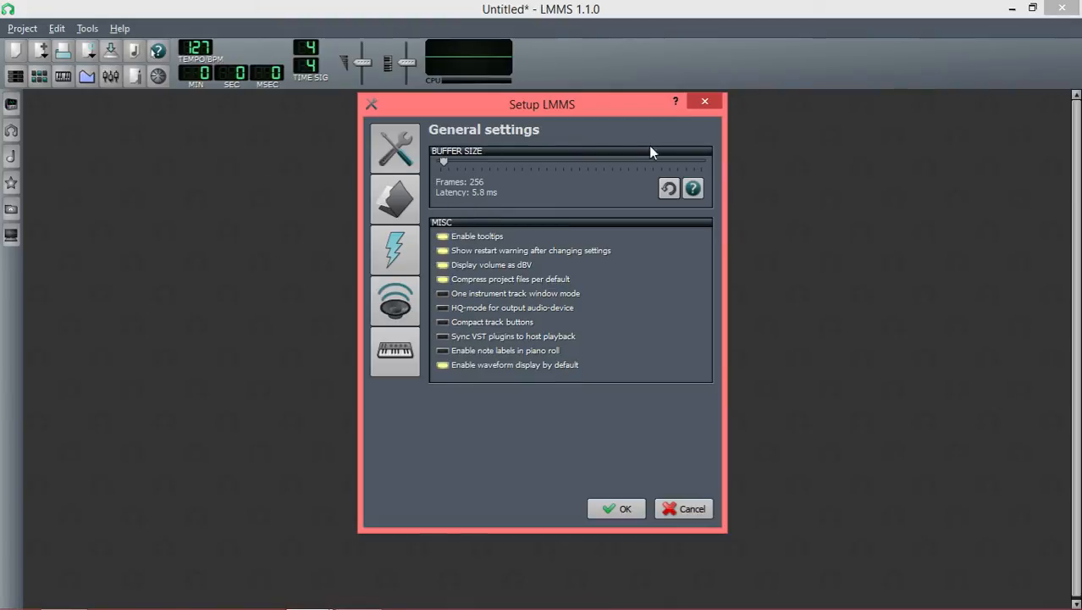
{"action": "mouse_move", "coordinate": [436, 170]}
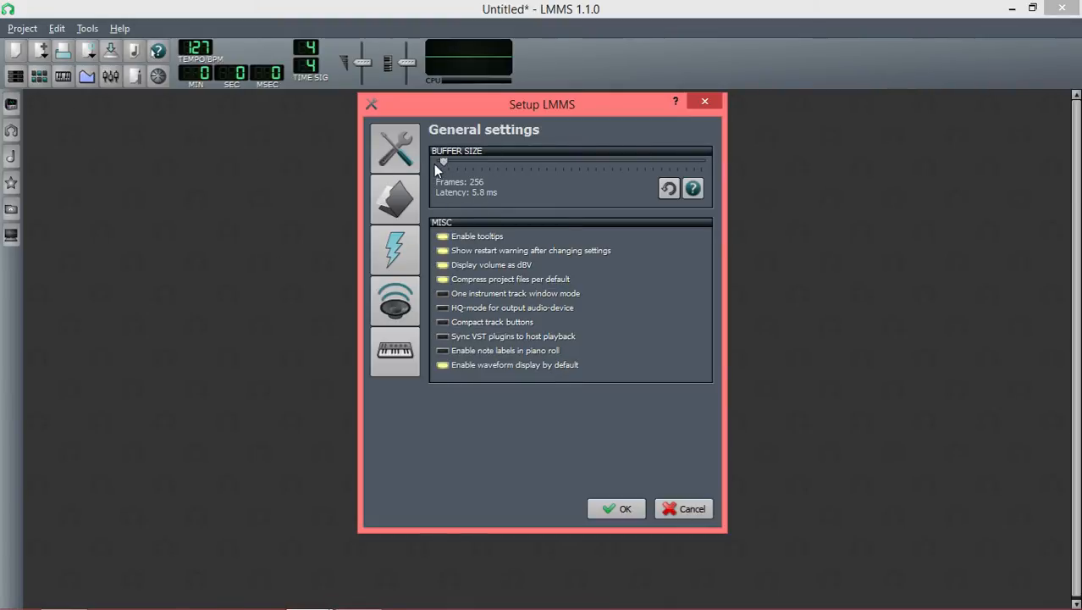
{"action": "mouse_move", "coordinate": [477, 201]}
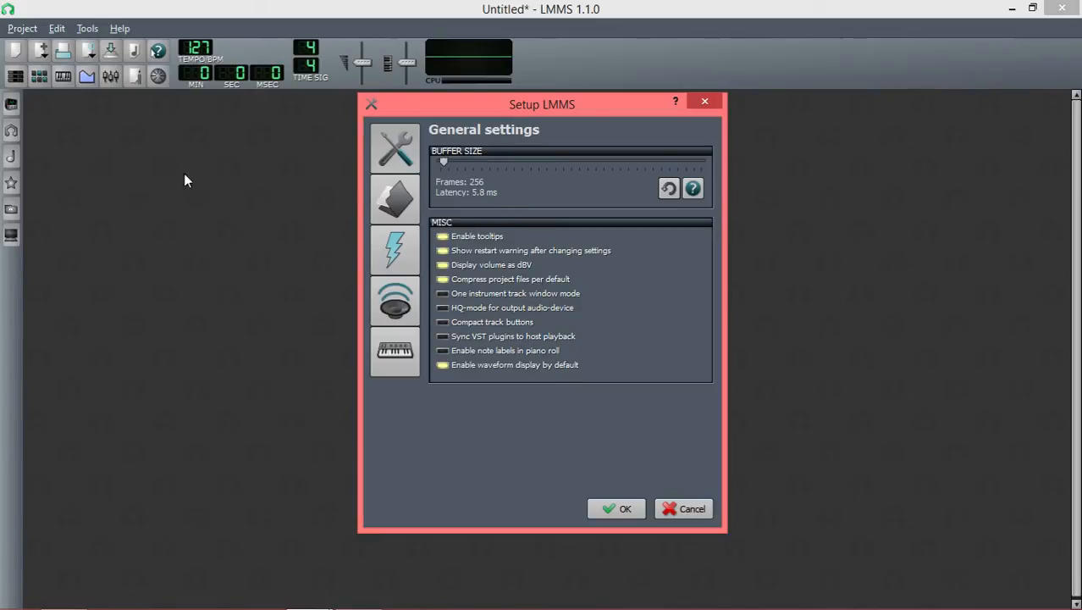
Step: Sweep the buffer again through 16384, 2816, 512 and 1024 frames, settling back at 256 frames
{"action": "left_click_drag", "start_coordinate": [443, 161], "coordinate": [701, 161]}
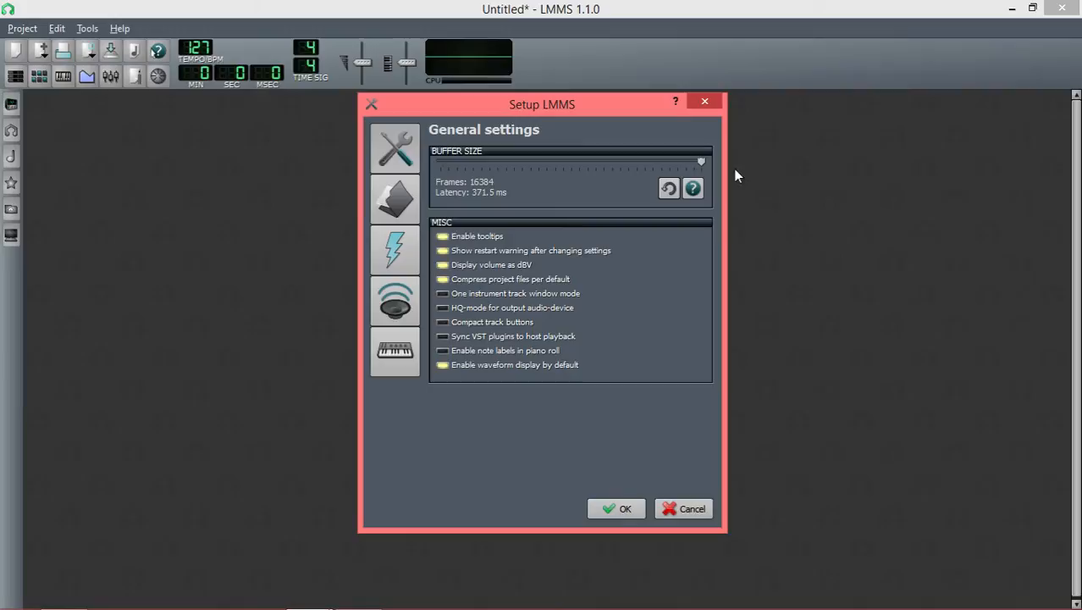
{"action": "mouse_move", "coordinate": [478, 201]}
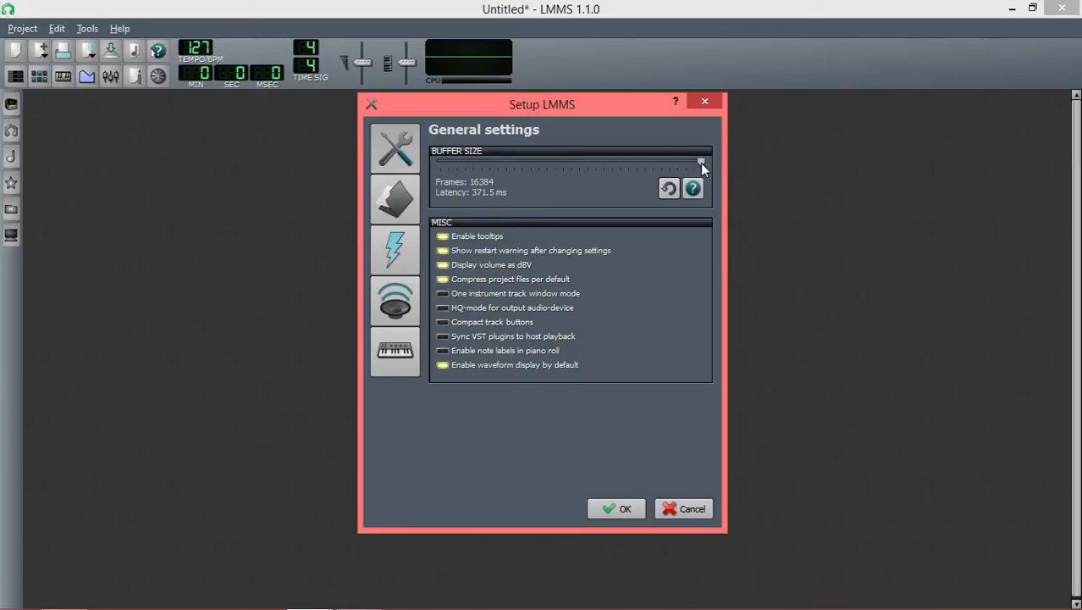
{"action": "left_click_drag", "start_coordinate": [701, 164], "coordinate": [482, 162]}
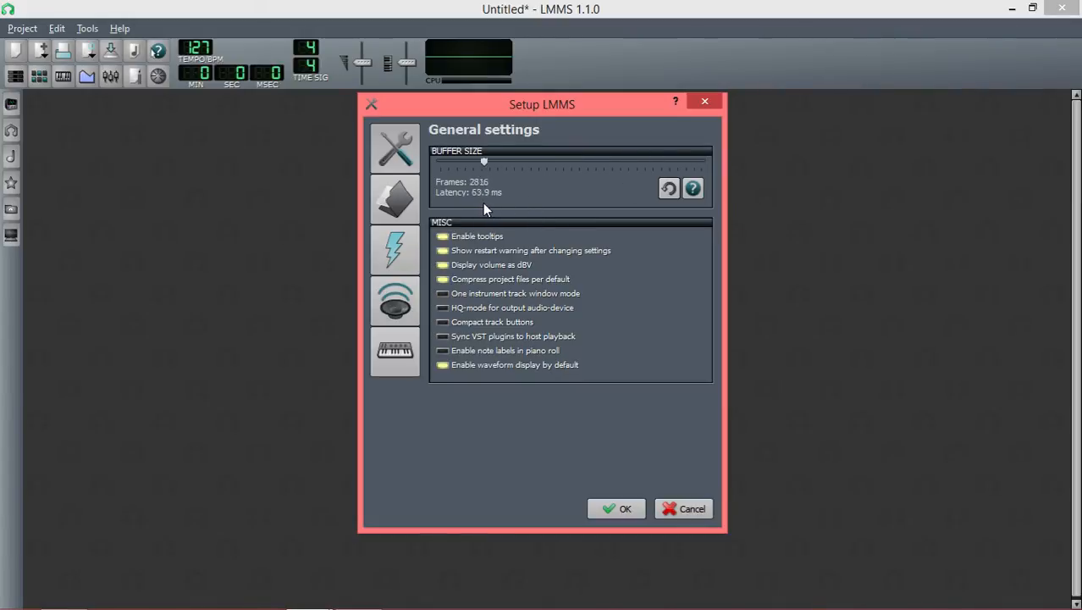
{"action": "left_click_drag", "start_coordinate": [483, 160], "coordinate": [447, 161]}
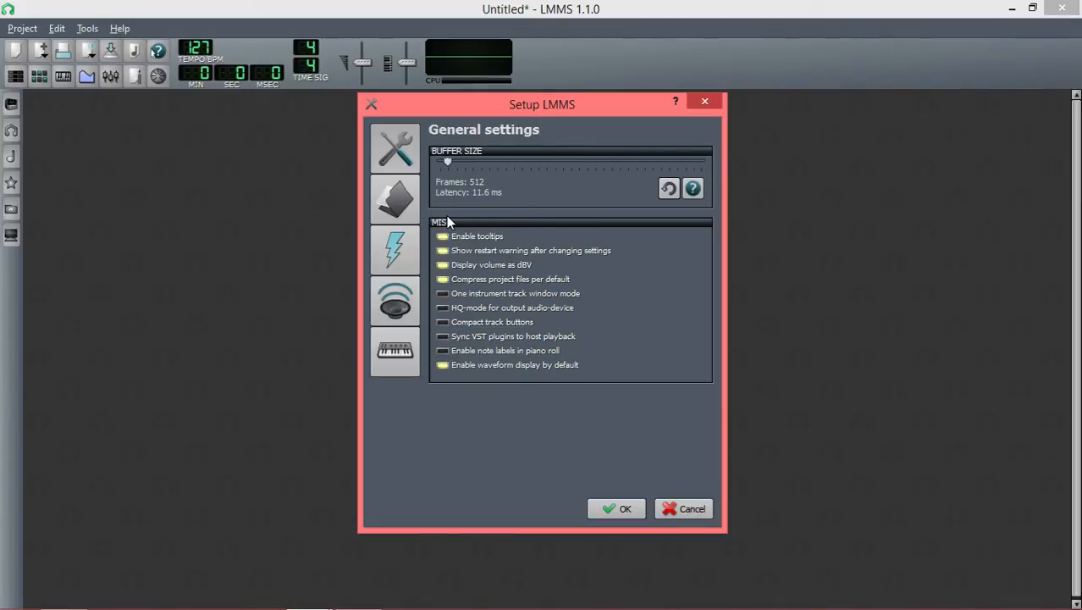
{"action": "left_click_drag", "start_coordinate": [448, 161], "coordinate": [442, 161]}
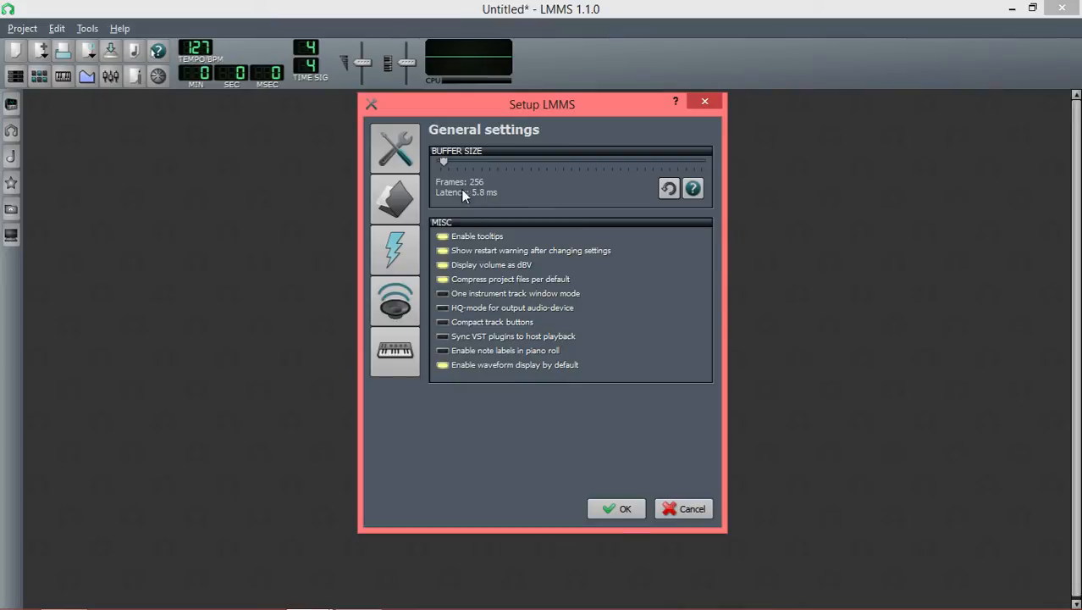
{"action": "left_click_drag", "start_coordinate": [443, 162], "coordinate": [471, 162]}
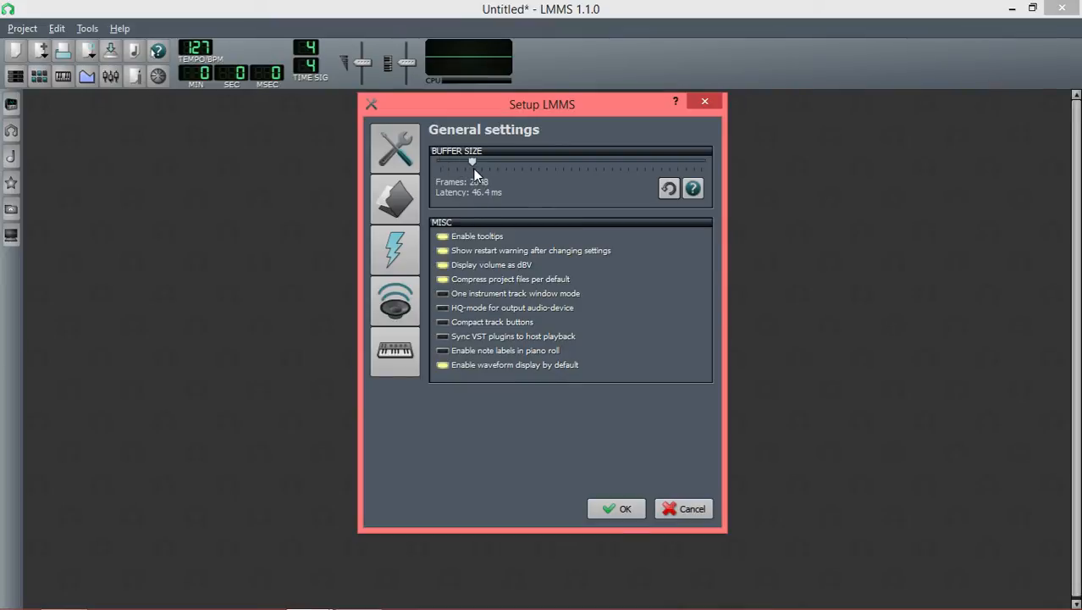
{"action": "left_click_drag", "start_coordinate": [473, 162], "coordinate": [455, 162]}
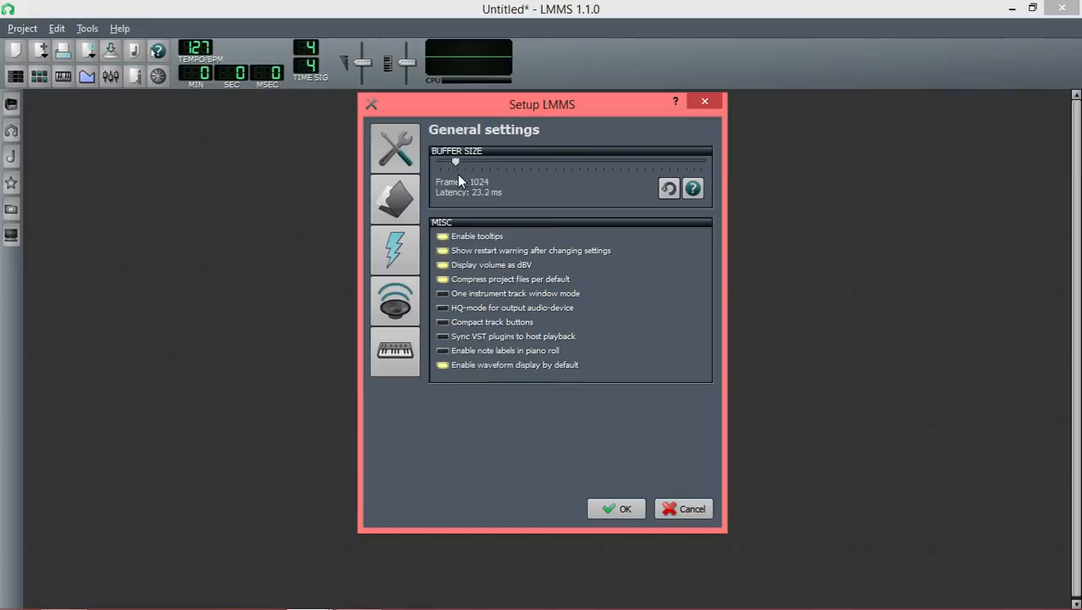
{"action": "left_click_drag", "start_coordinate": [456, 161], "coordinate": [443, 161]}
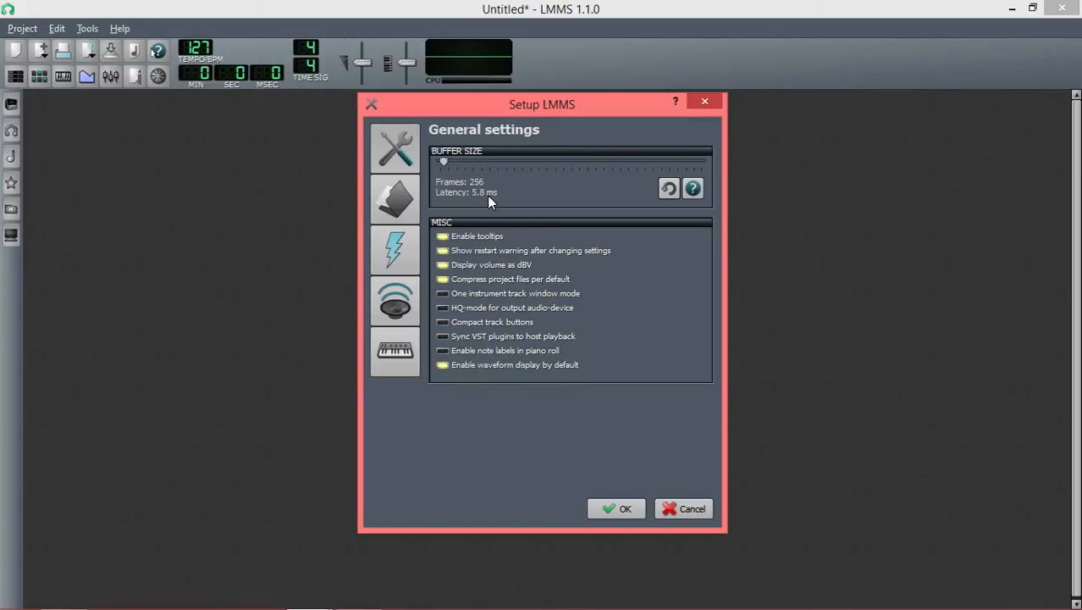
{"action": "mouse_move", "coordinate": [582, 223]}
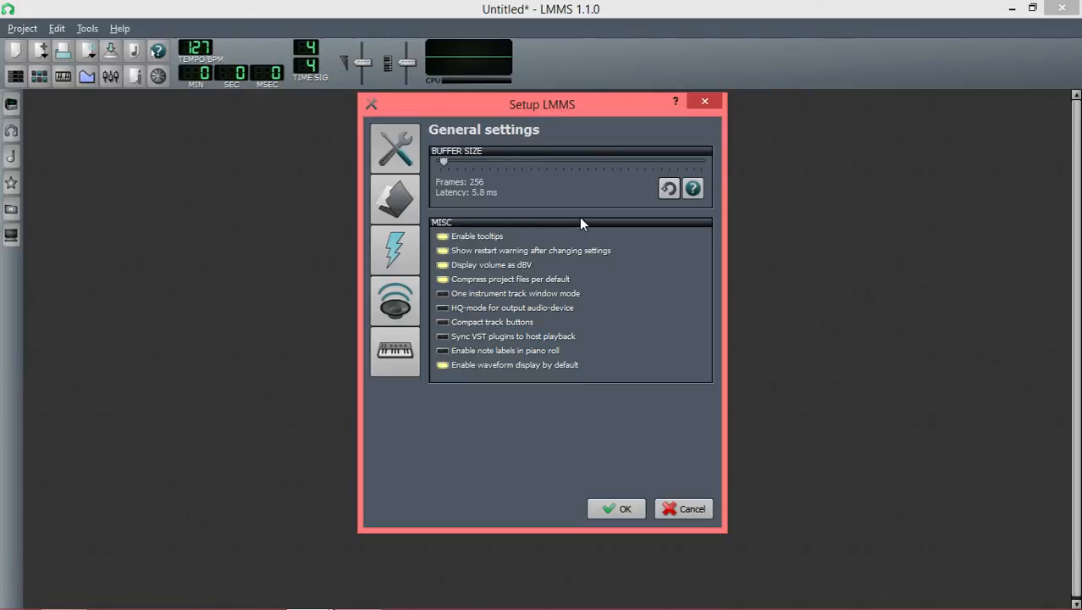
{"action": "mouse_move", "coordinate": [627, 201]}
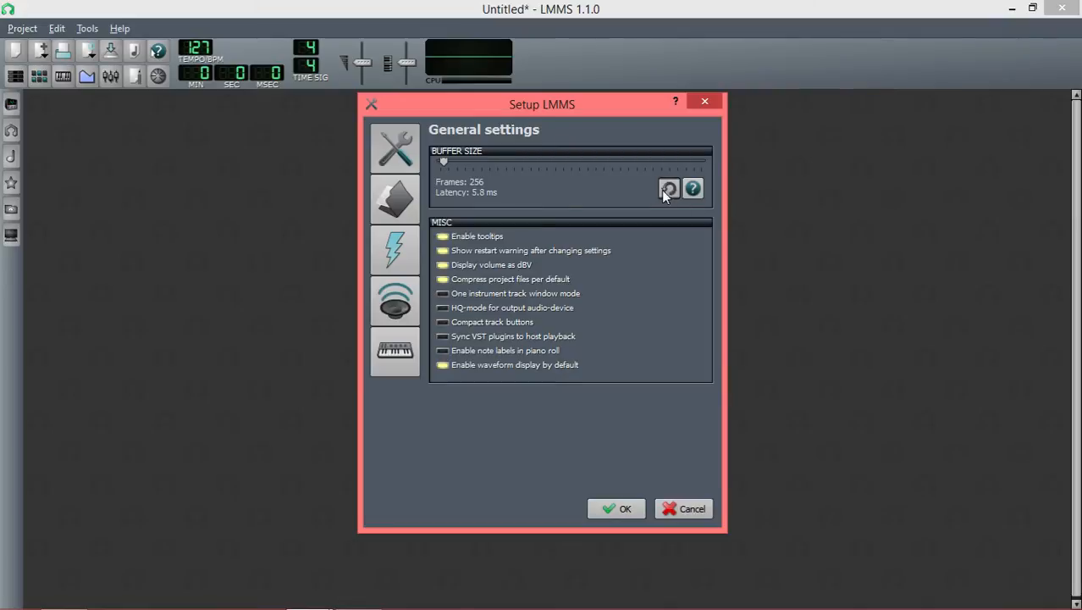
{"action": "mouse_move", "coordinate": [674, 196]}
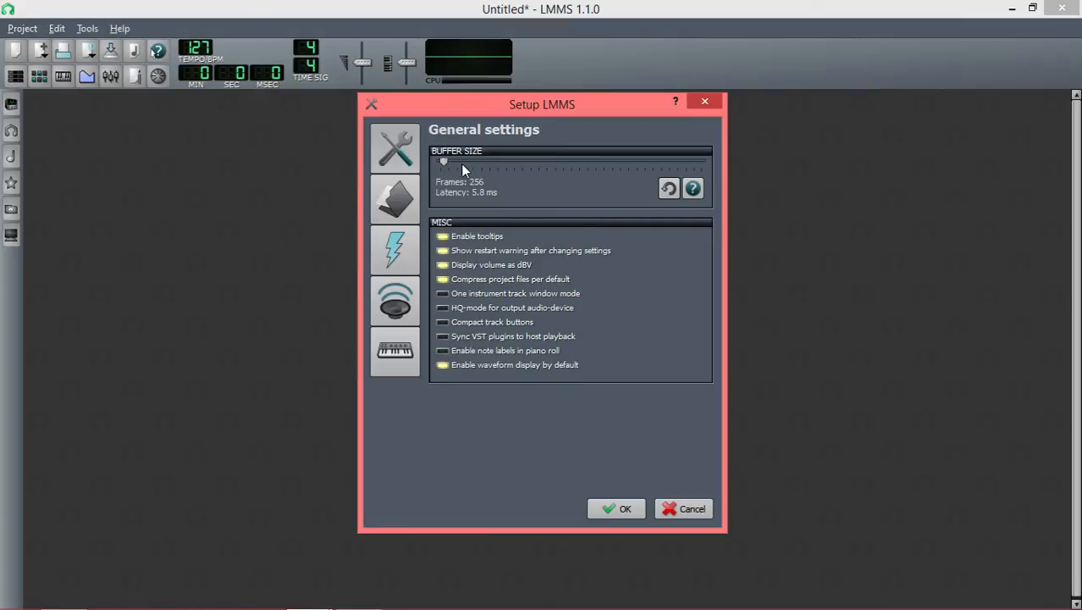
{"action": "mouse_move", "coordinate": [499, 171]}
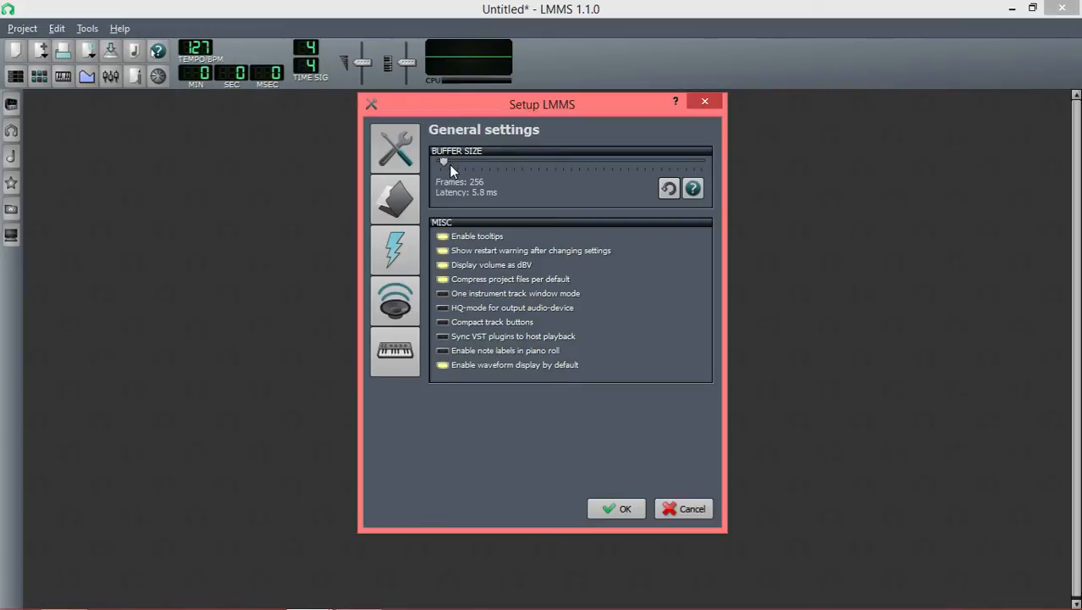
{"action": "mouse_move", "coordinate": [744, 399]}
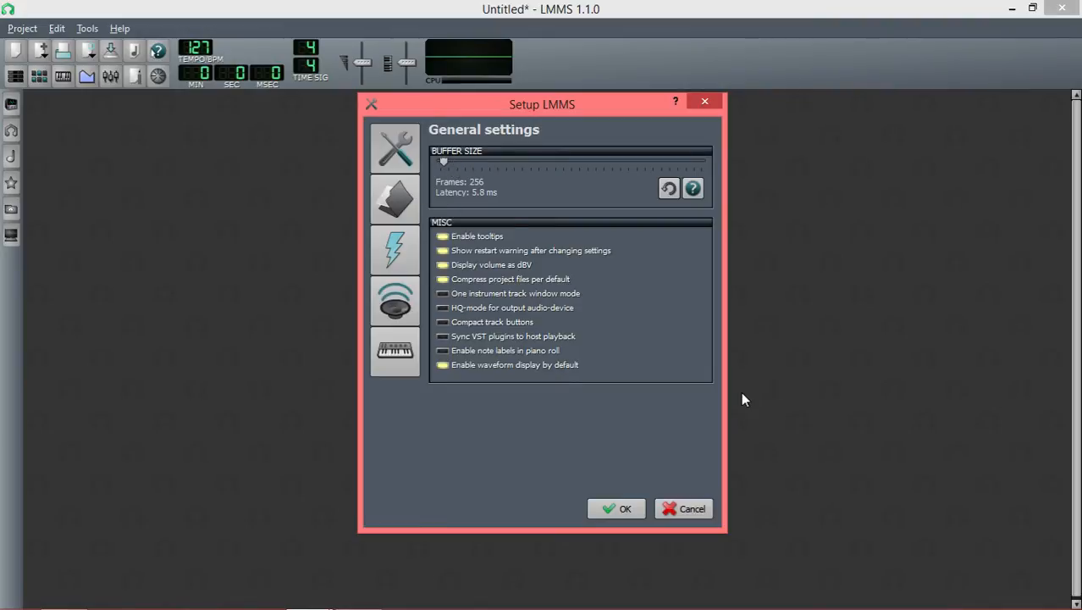
Step: Return to Audio settings and confirm SDL (Simple DirectMedia Layer) as the audio interface
{"action": "left_click", "coordinate": [394, 300]}
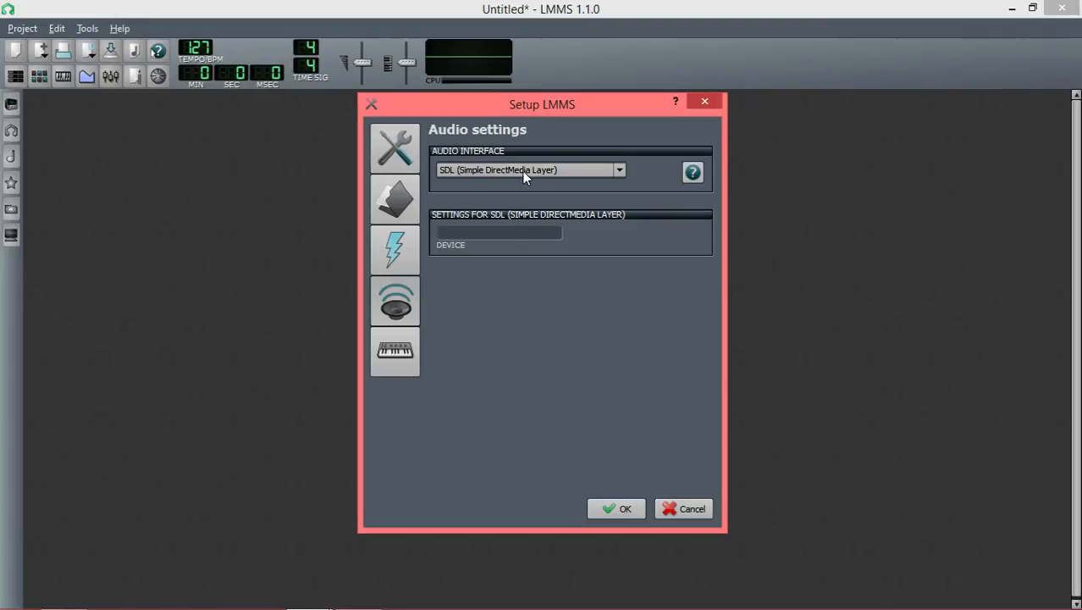
{"action": "left_click", "coordinate": [529, 169]}
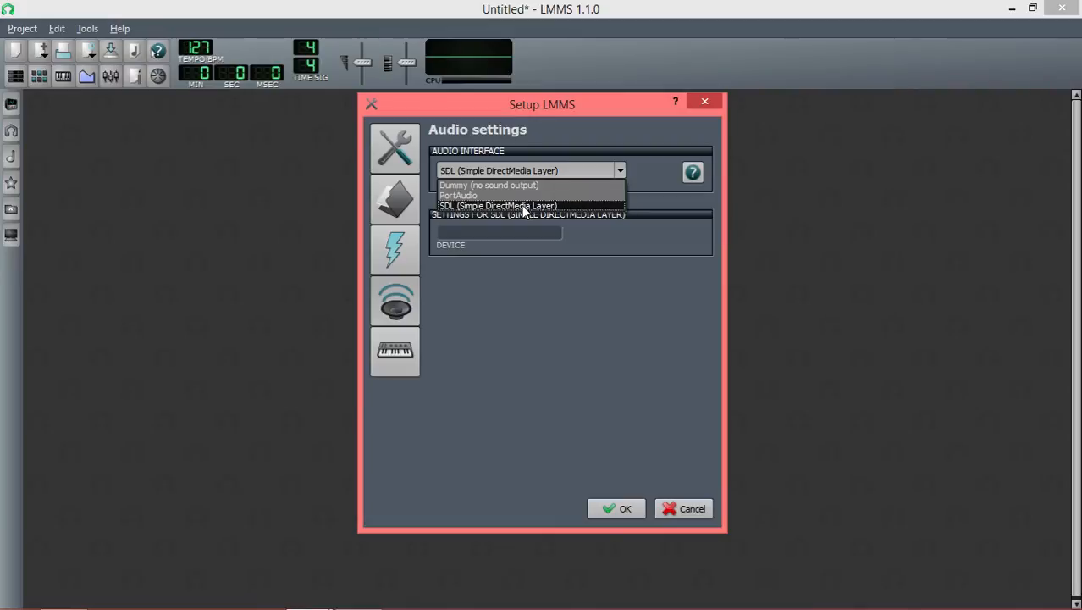
{"action": "left_click", "coordinate": [498, 206]}
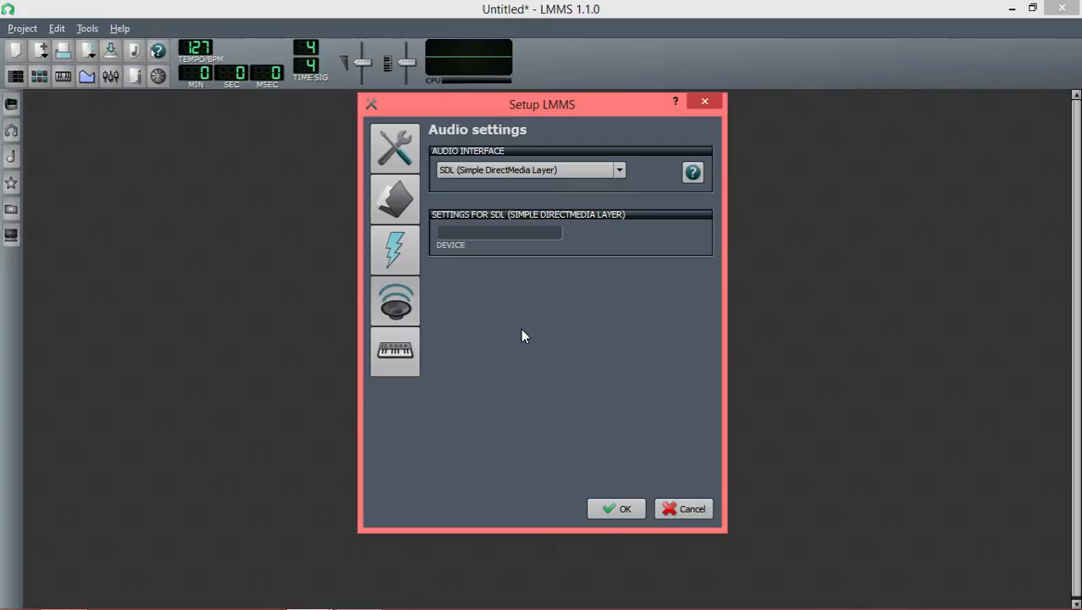
{"action": "mouse_move", "coordinate": [525, 303]}
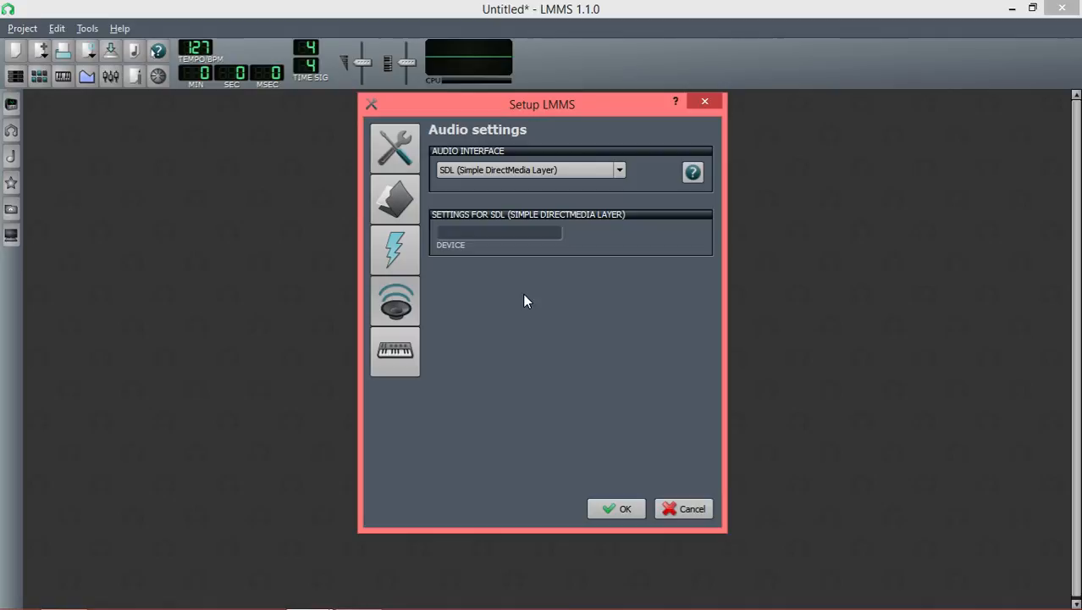
{"action": "mouse_move", "coordinate": [529, 293]}
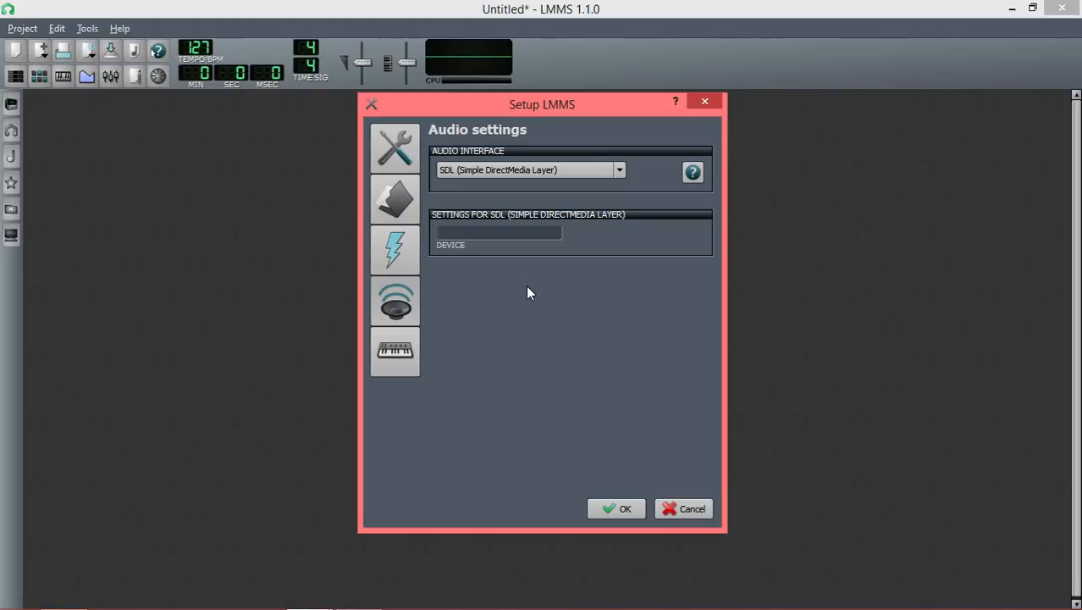
{"action": "mouse_move", "coordinate": [557, 184]}
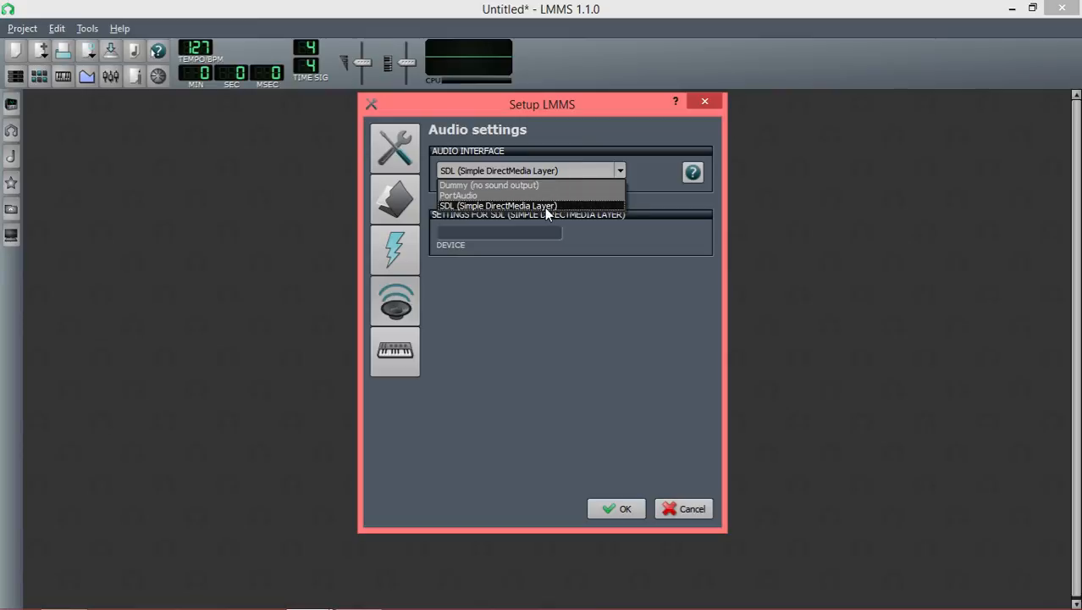
{"action": "left_click", "coordinate": [497, 205]}
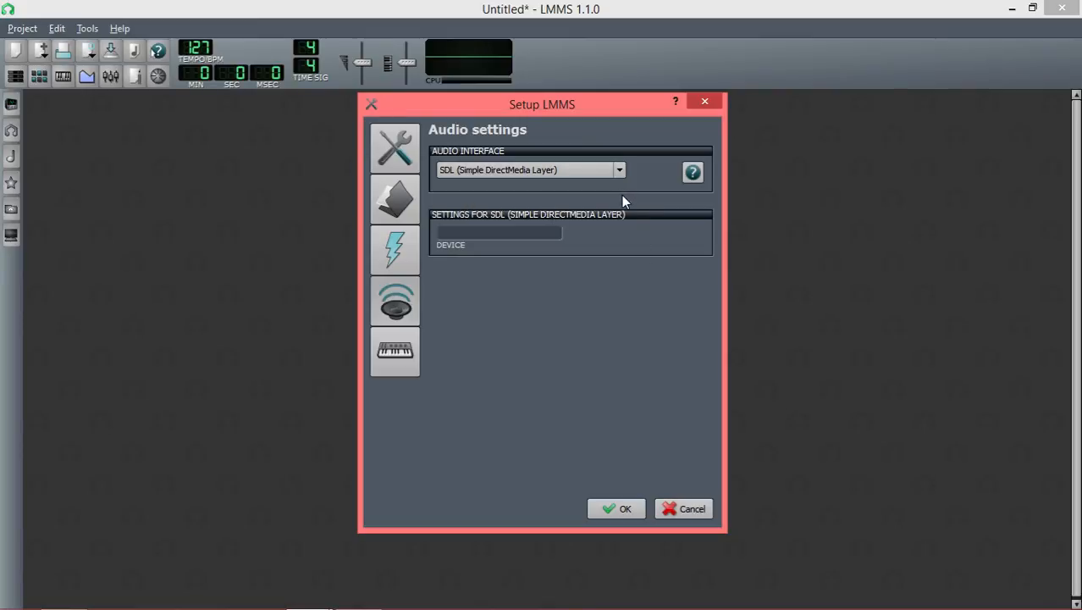
{"action": "mouse_move", "coordinate": [626, 201]}
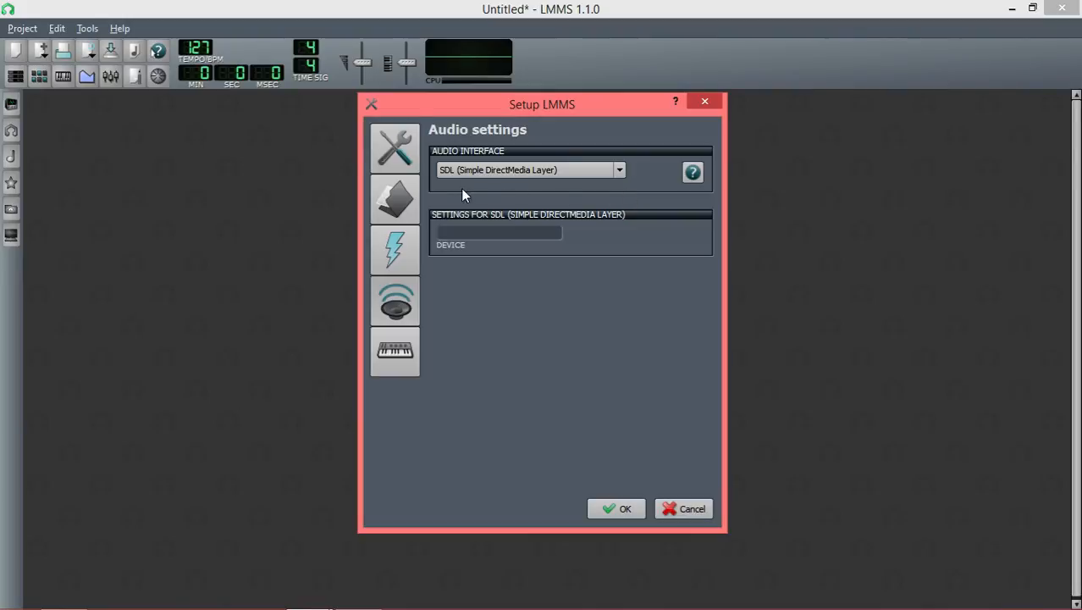
{"action": "mouse_move", "coordinate": [426, 199]}
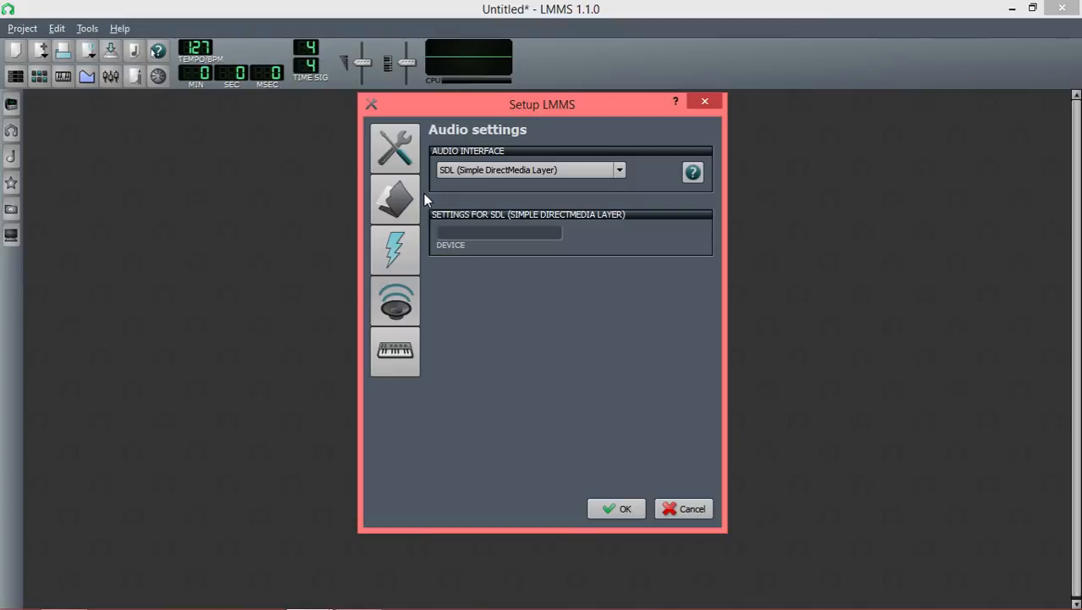
{"action": "mouse_move", "coordinate": [499, 278]}
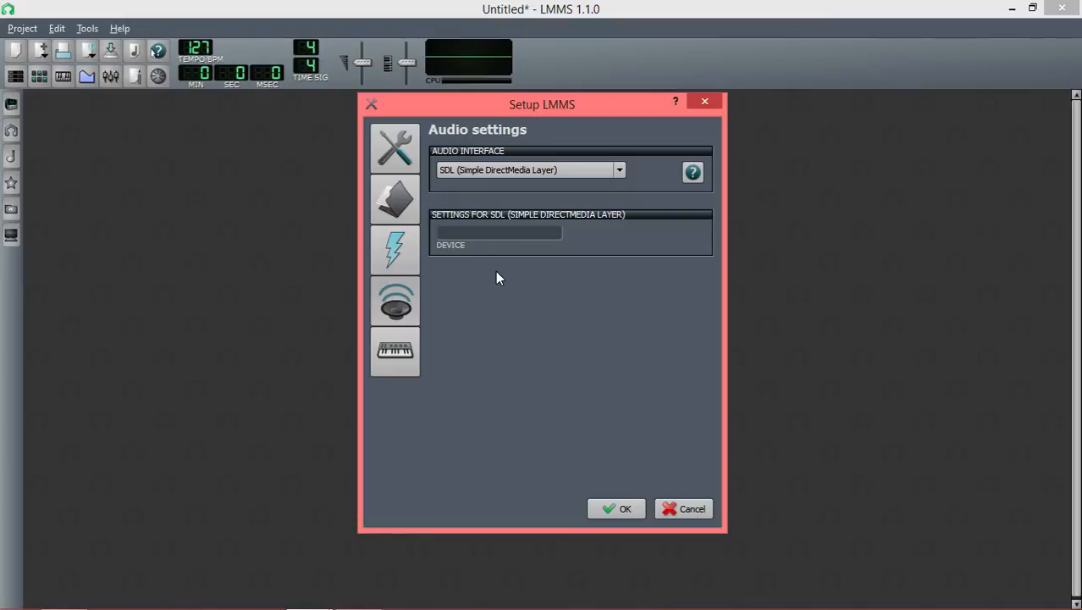
{"action": "mouse_move", "coordinate": [557, 189]}
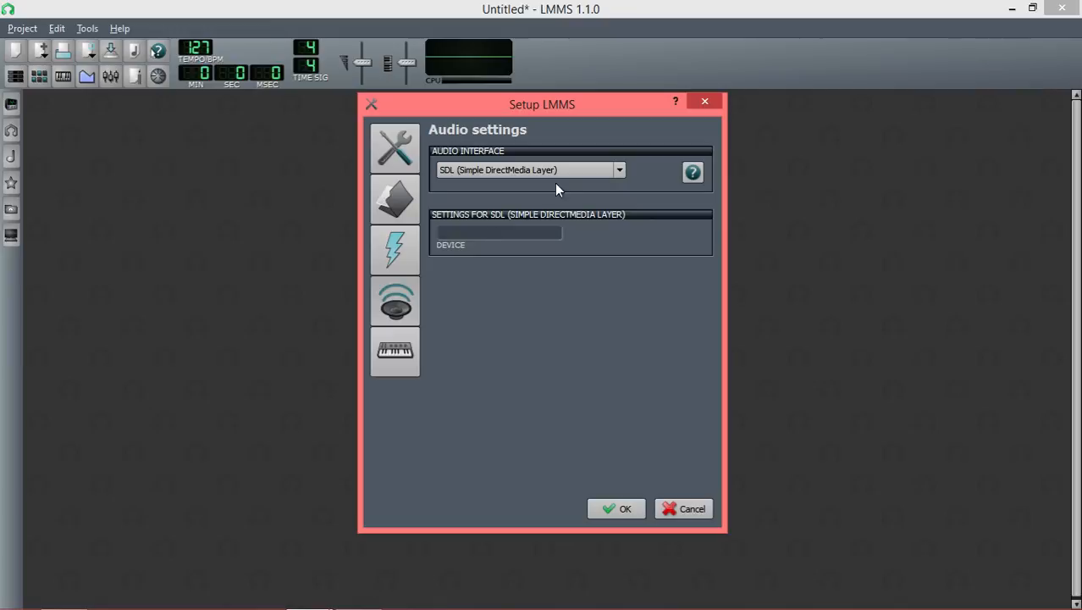
{"action": "mouse_move", "coordinate": [618, 184]}
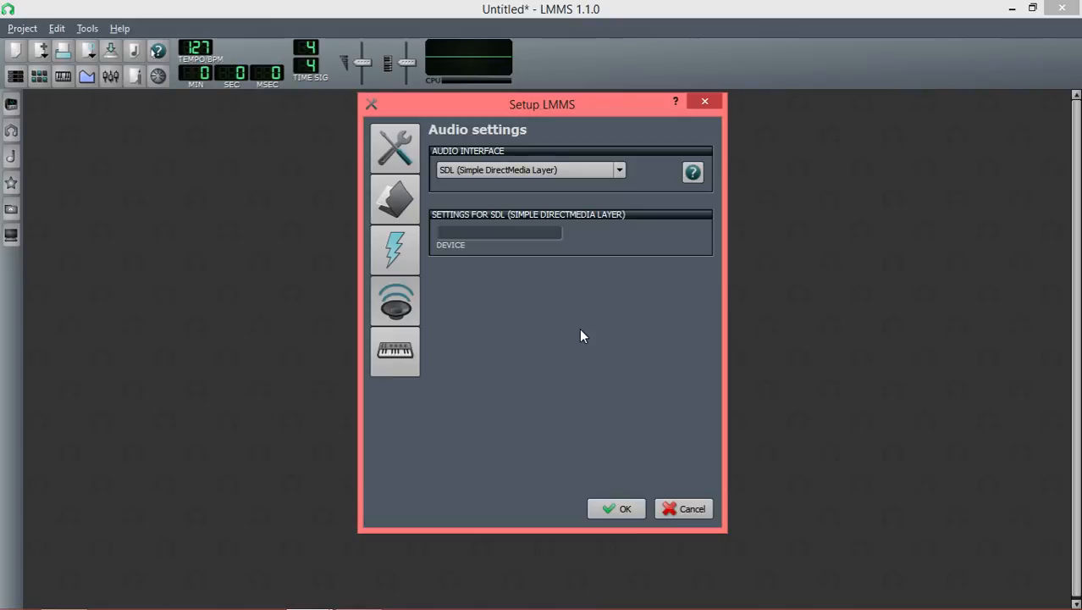
{"action": "mouse_move", "coordinate": [578, 330]}
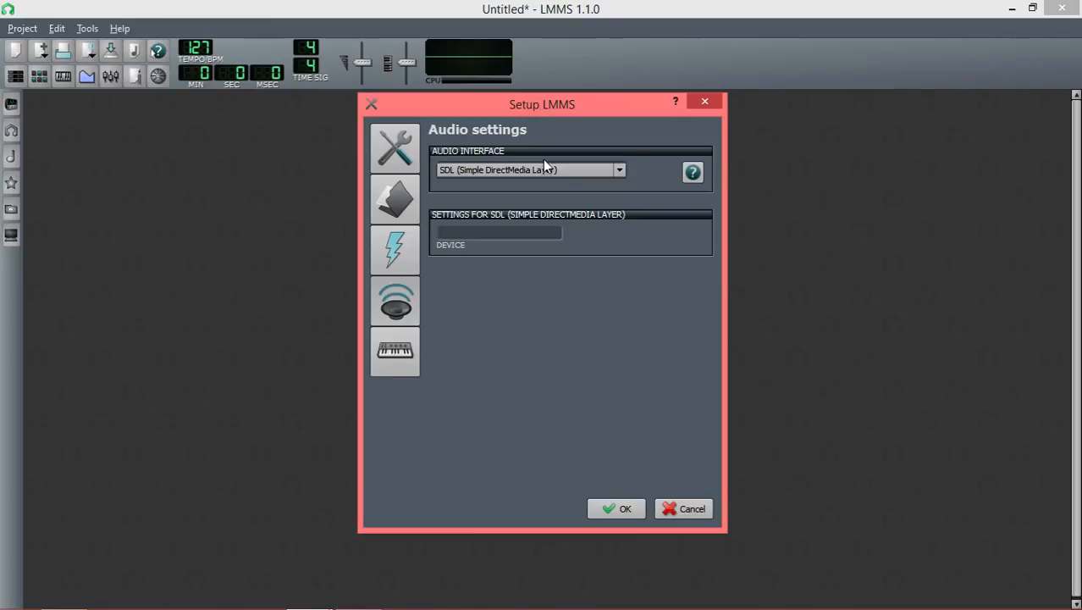
Step: Check the 256-frame buffer on General settings and confirm the setup with OK
{"action": "left_click", "coordinate": [393, 148]}
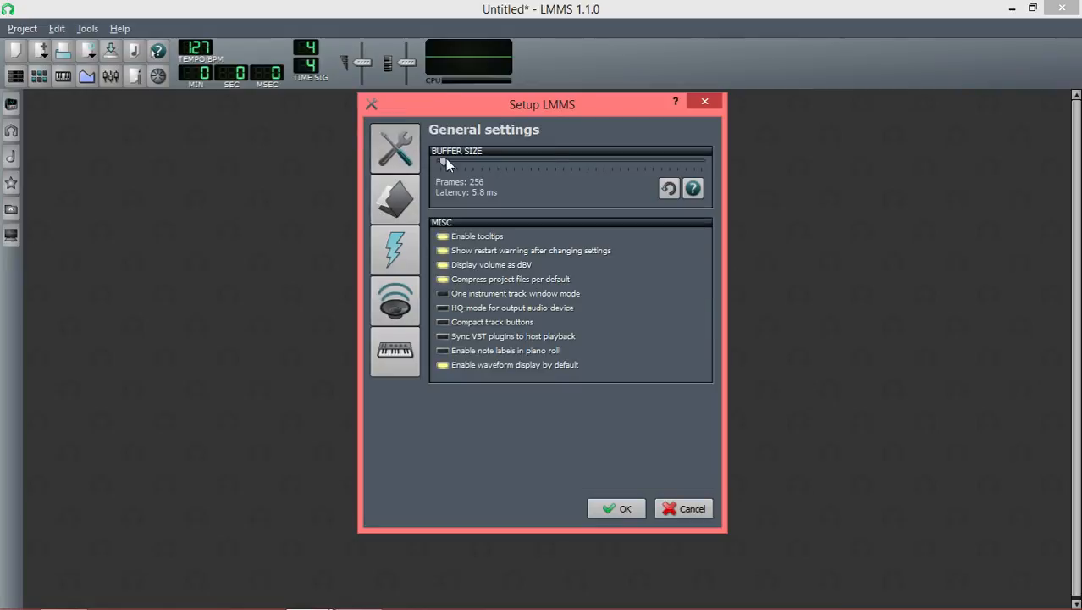
{"action": "mouse_move", "coordinate": [490, 254]}
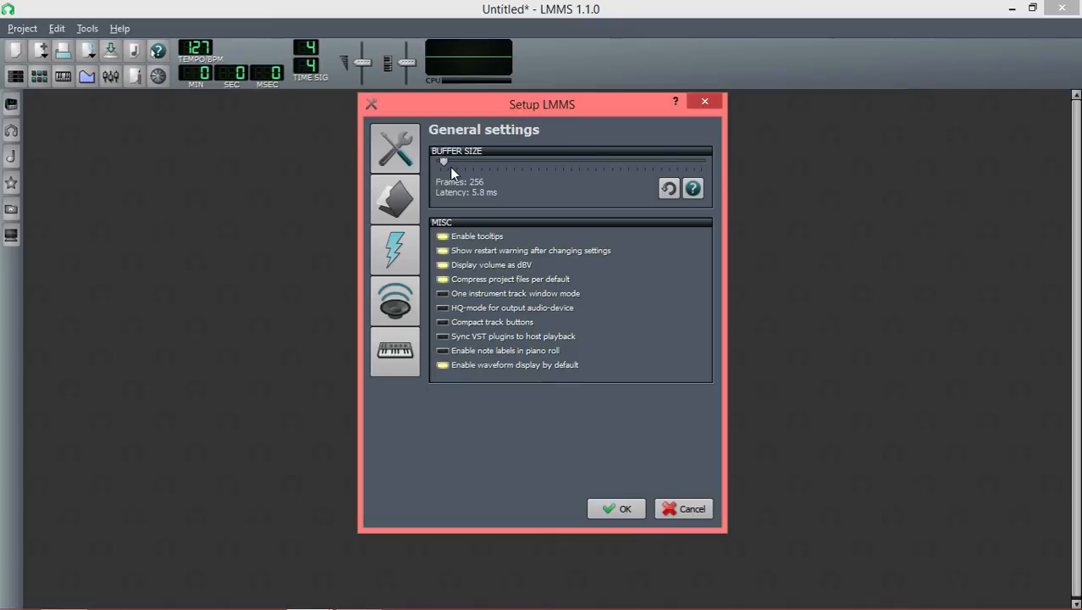
{"action": "left_click", "coordinate": [625, 508]}
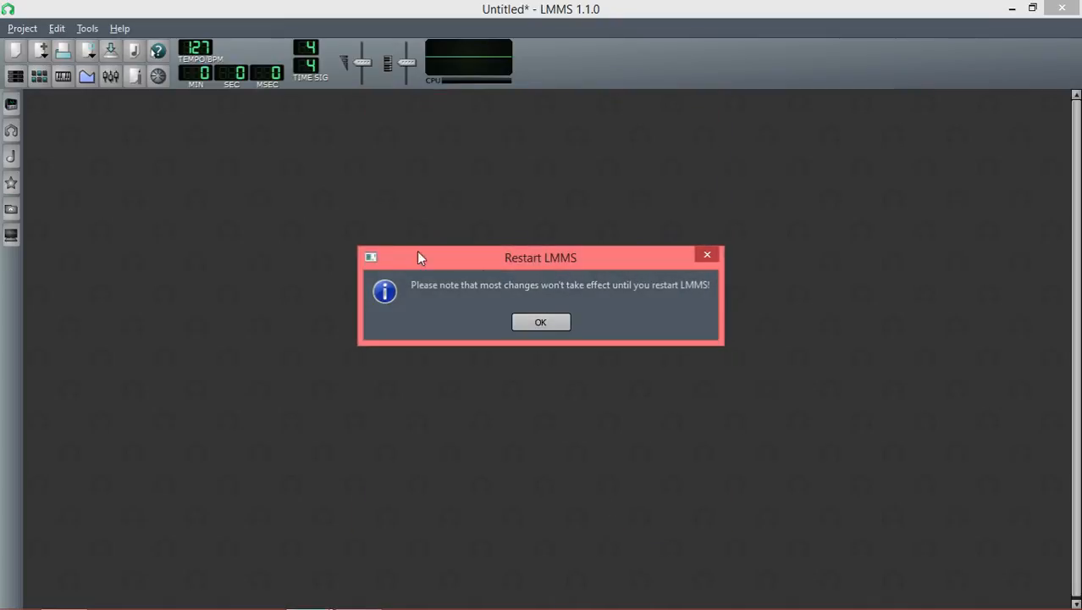
Step: Acknowledge the Restart LMMS notice, returning to the empty Untitled project
{"action": "left_click", "coordinate": [540, 322]}
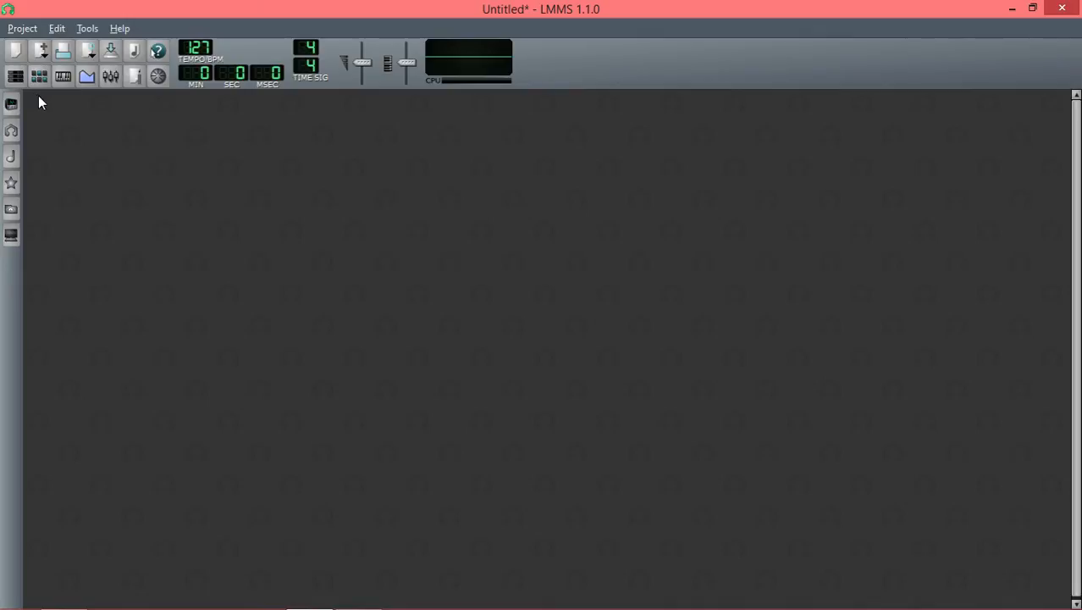
{"action": "mouse_move", "coordinate": [25, 96]}
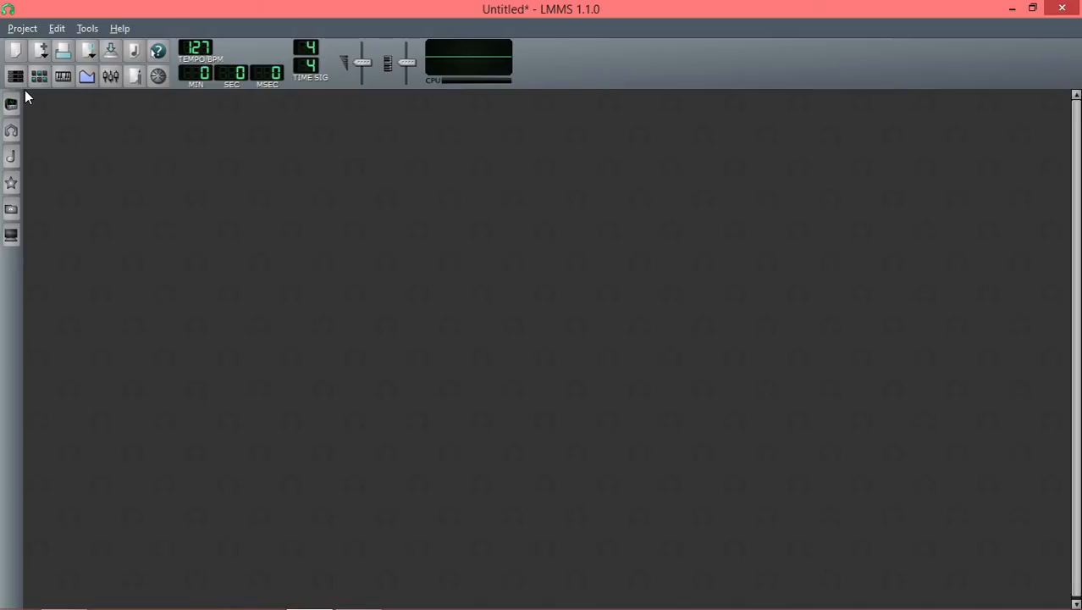
{"action": "mouse_move", "coordinate": [427, 189]}
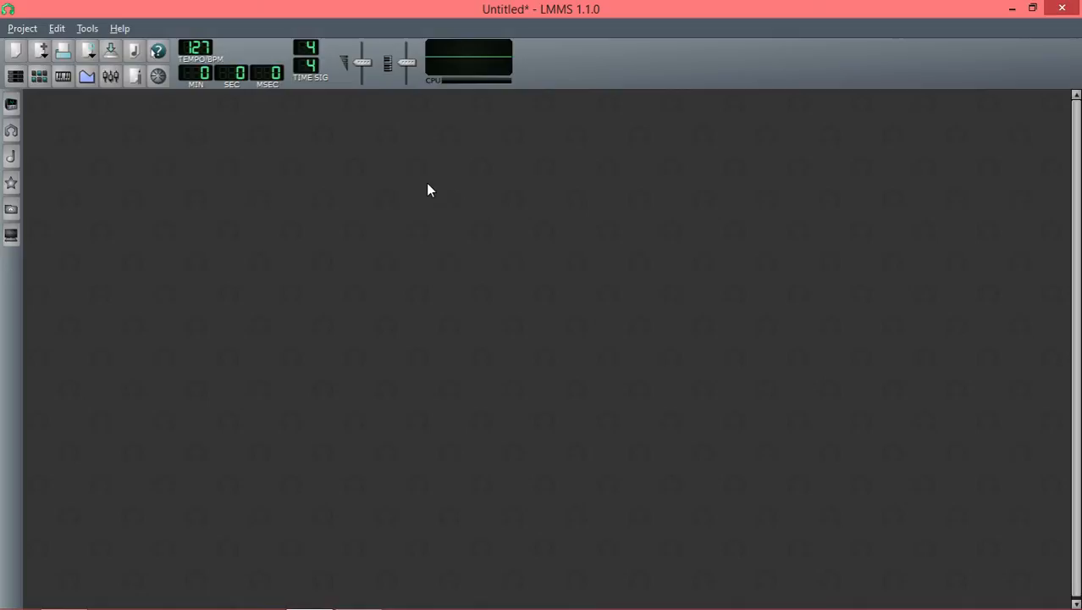
{"action": "mouse_move", "coordinate": [423, 175]}
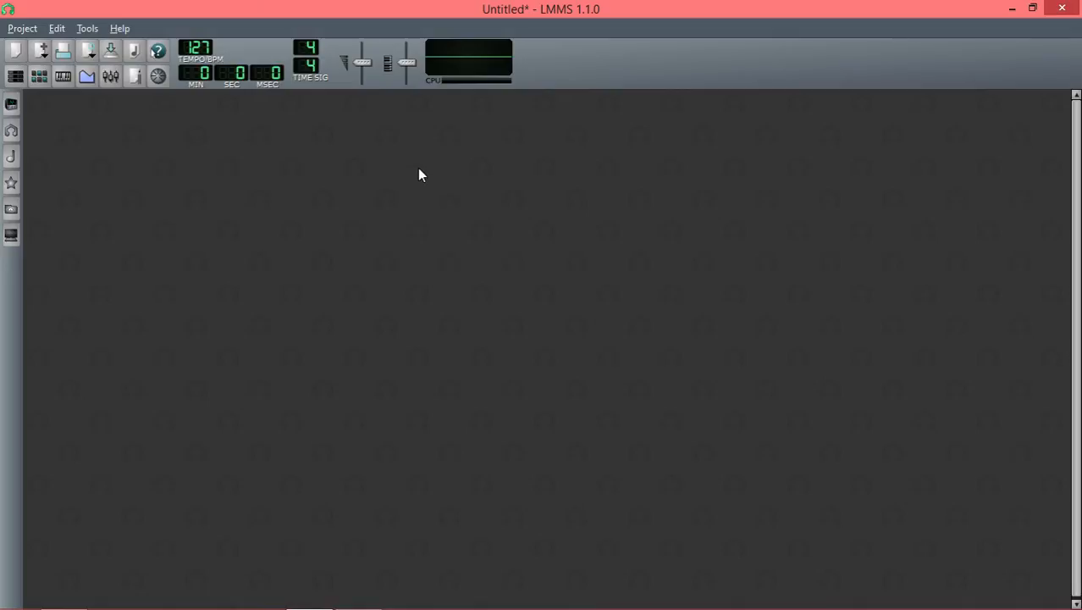
{"action": "mouse_move", "coordinate": [487, 237]}
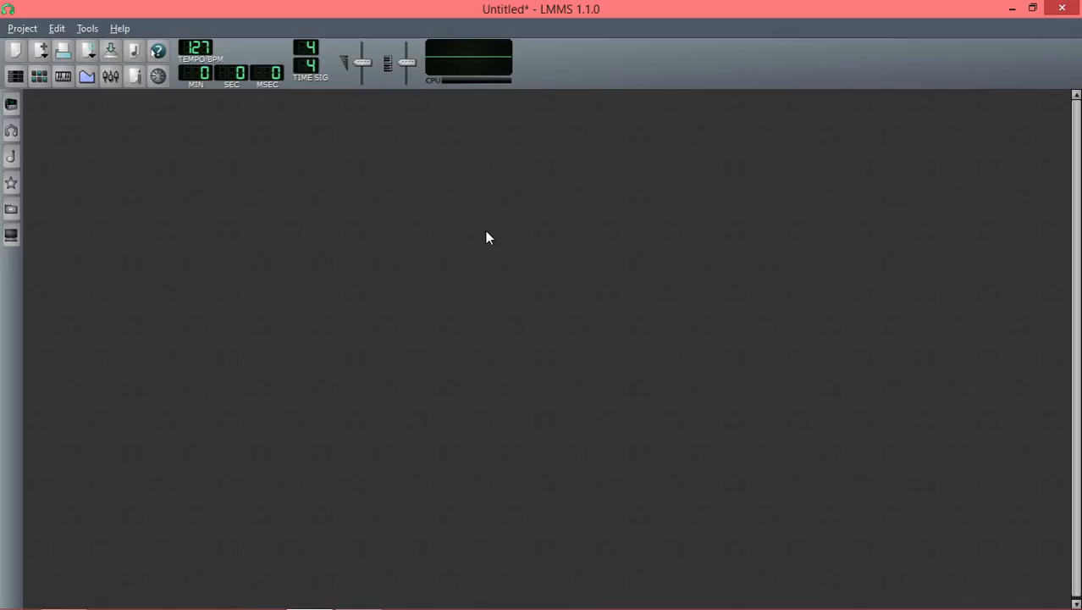
{"action": "mouse_move", "coordinate": [457, 199]}
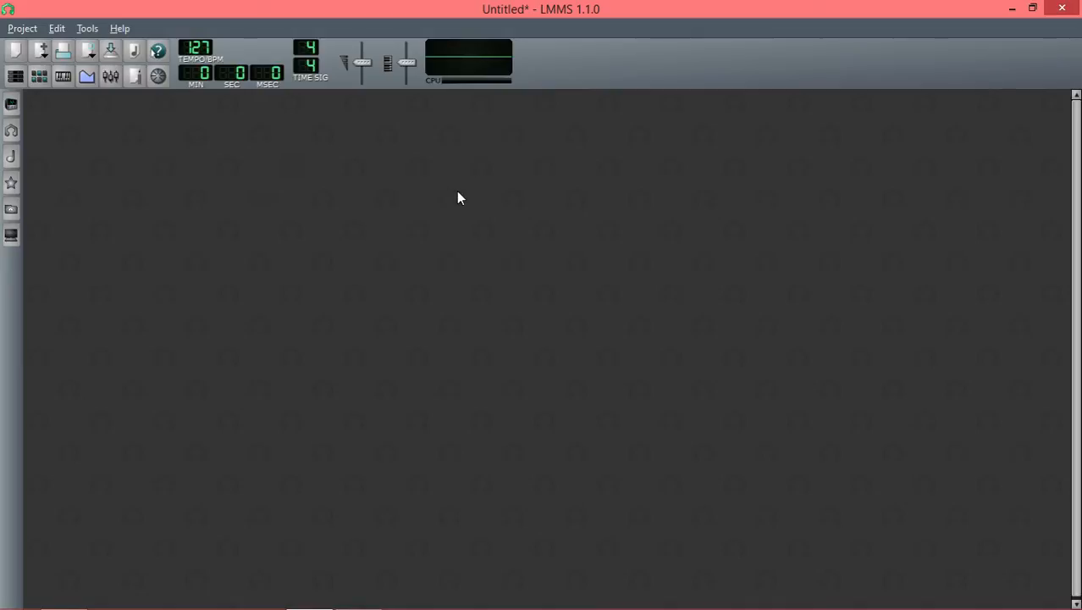